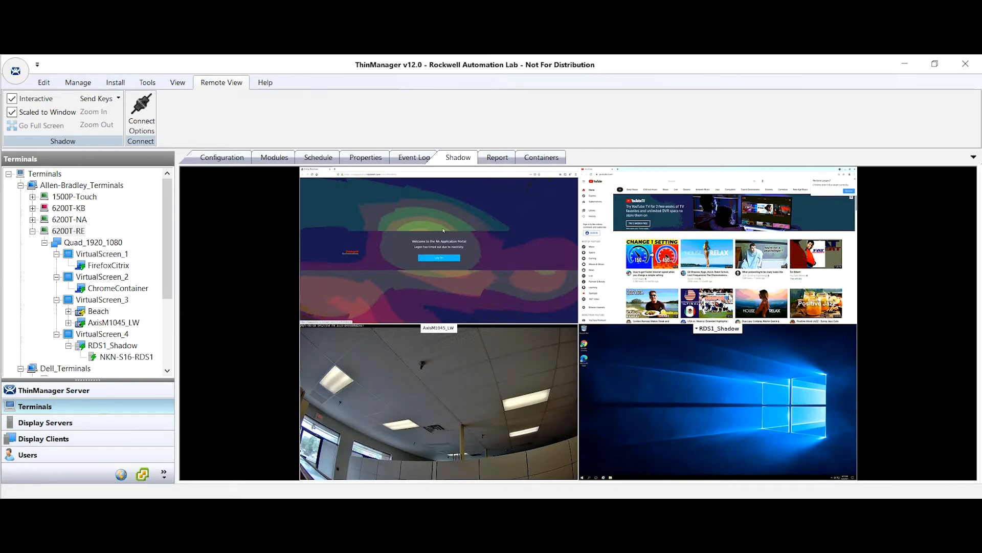
mouse_move(838, 234)
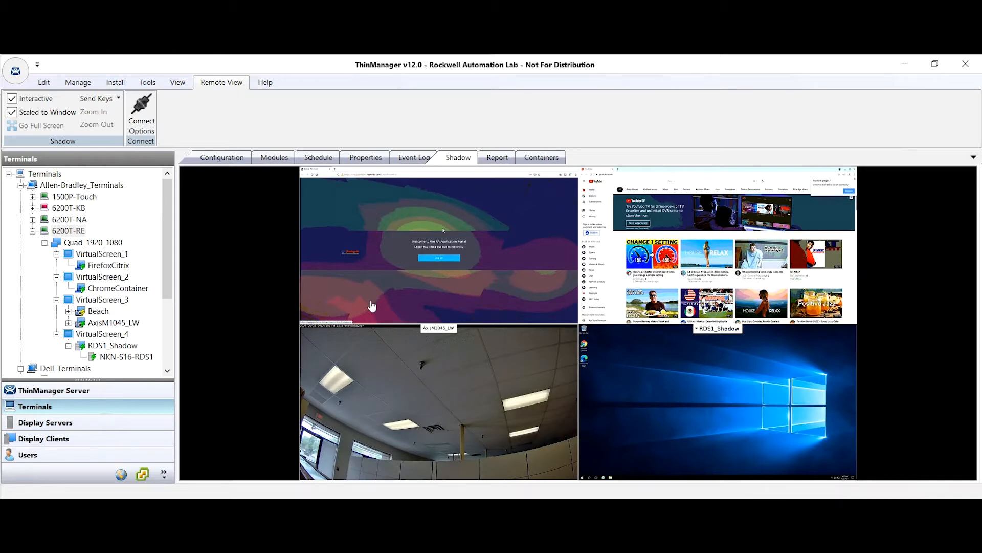
mouse_move(501, 216)
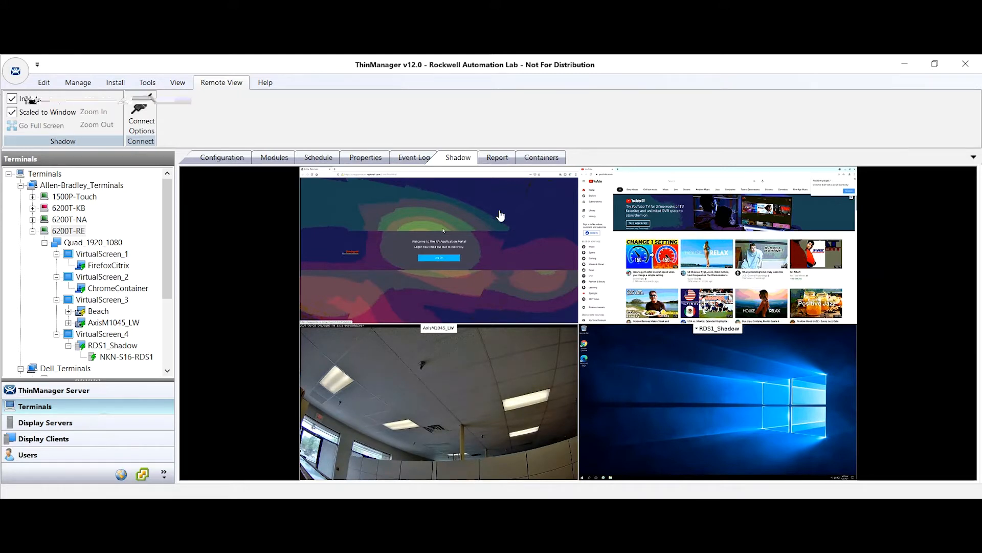
mouse_move(542, 219)
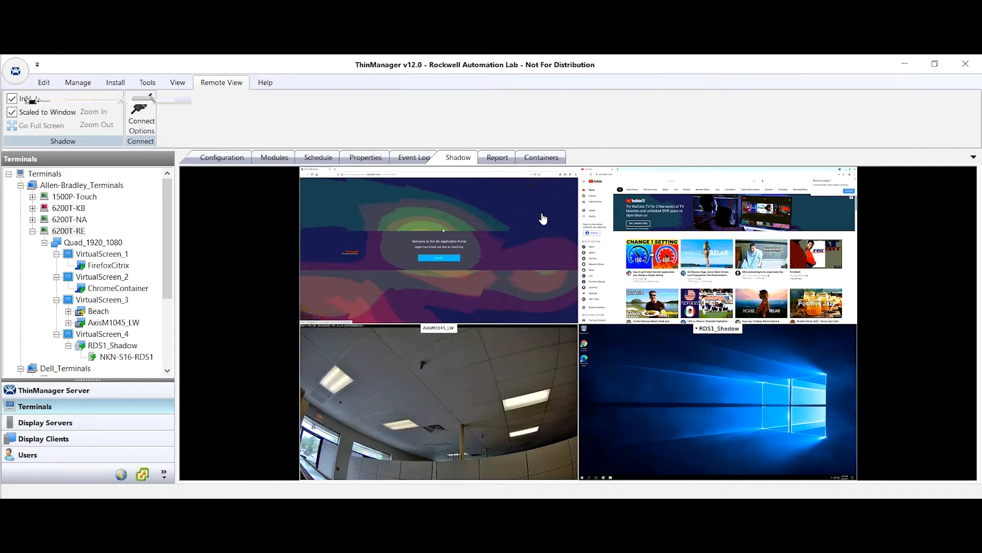
mouse_move(340, 281)
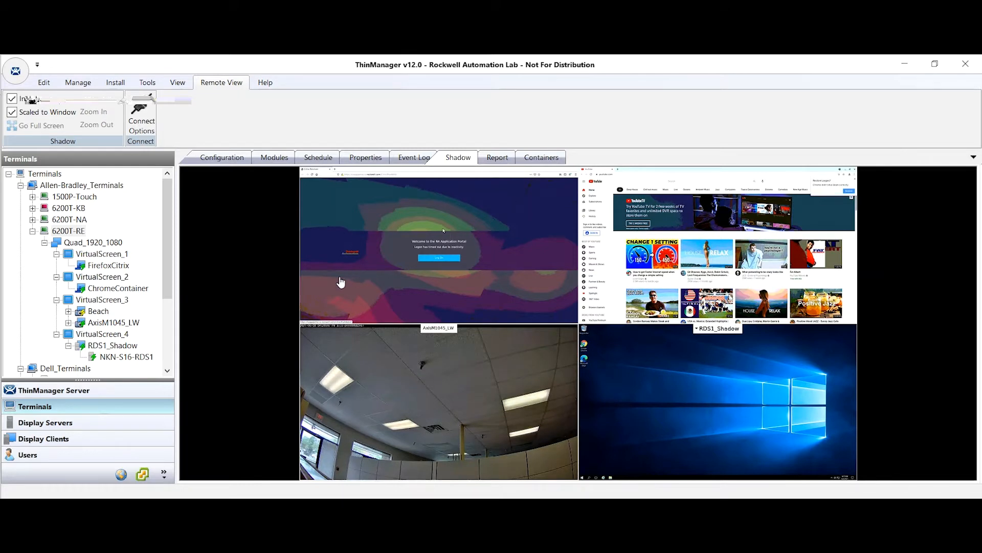
Step: Expand Quad_1920_1080's virtual screens in Display Clients and select FirefoxCitrix's configuration
left_click(43, 438)
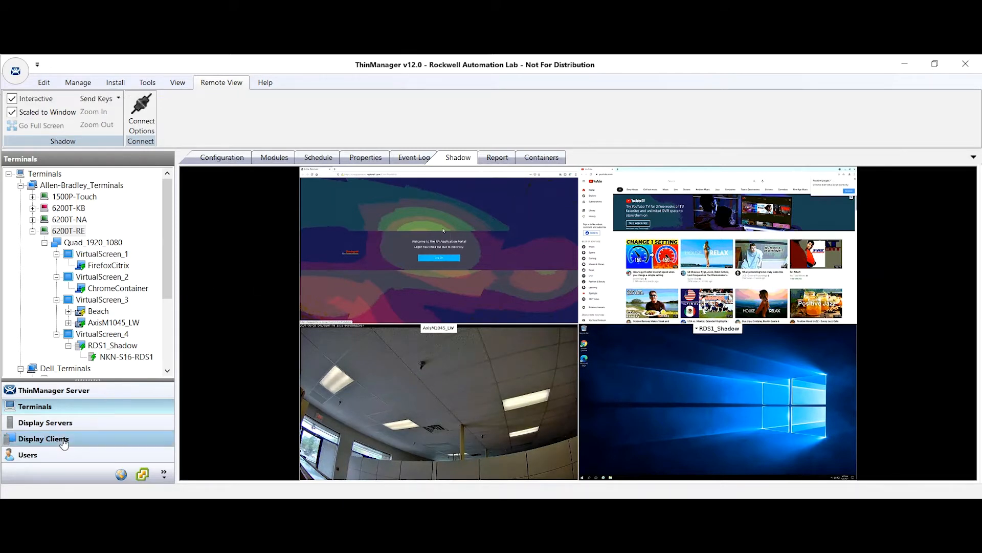
left_click(43, 437)
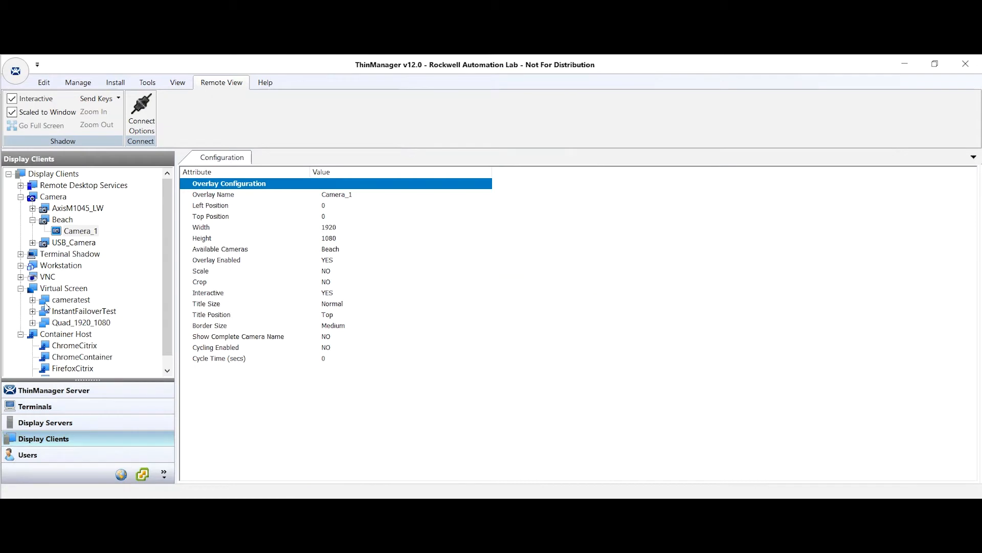
left_click(33, 322)
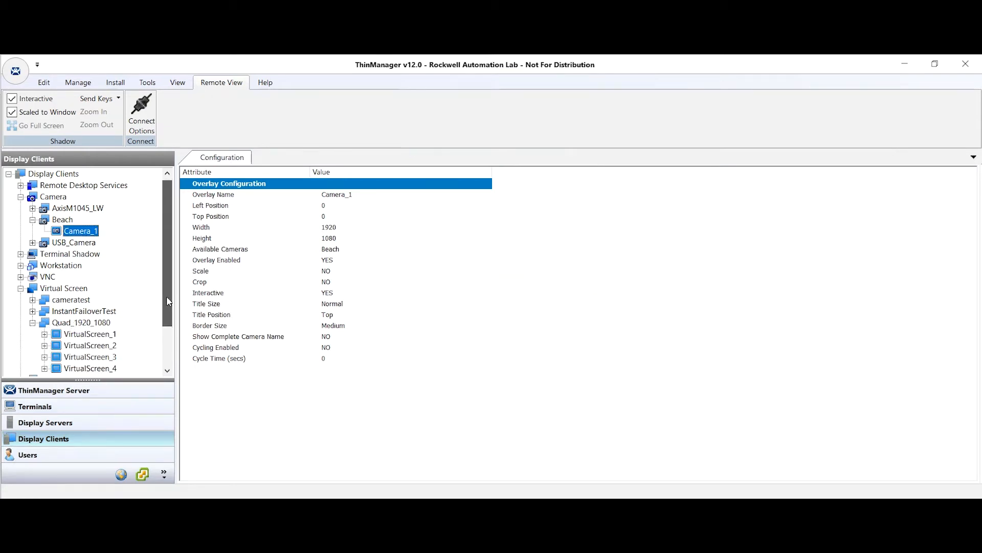
scroll("down", 3)
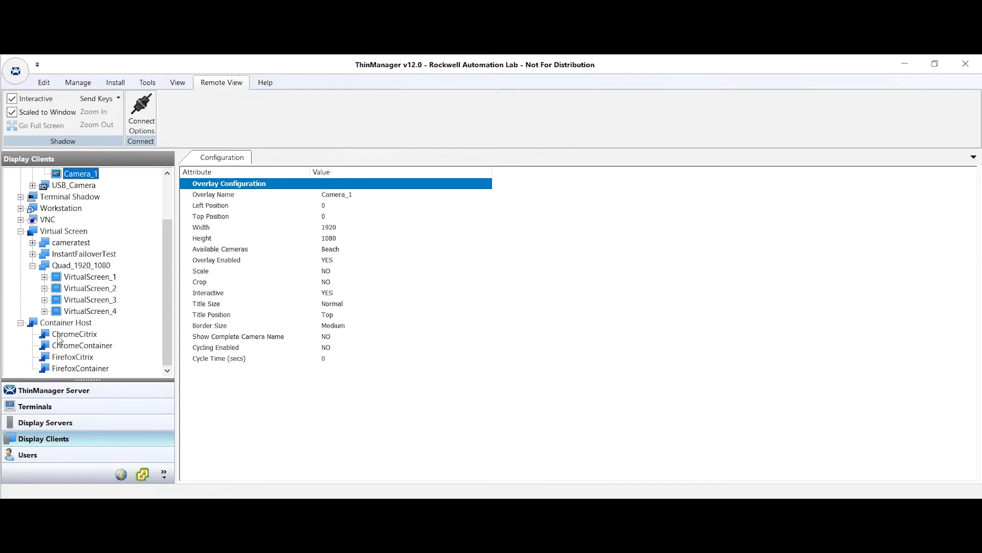
left_click(45, 276)
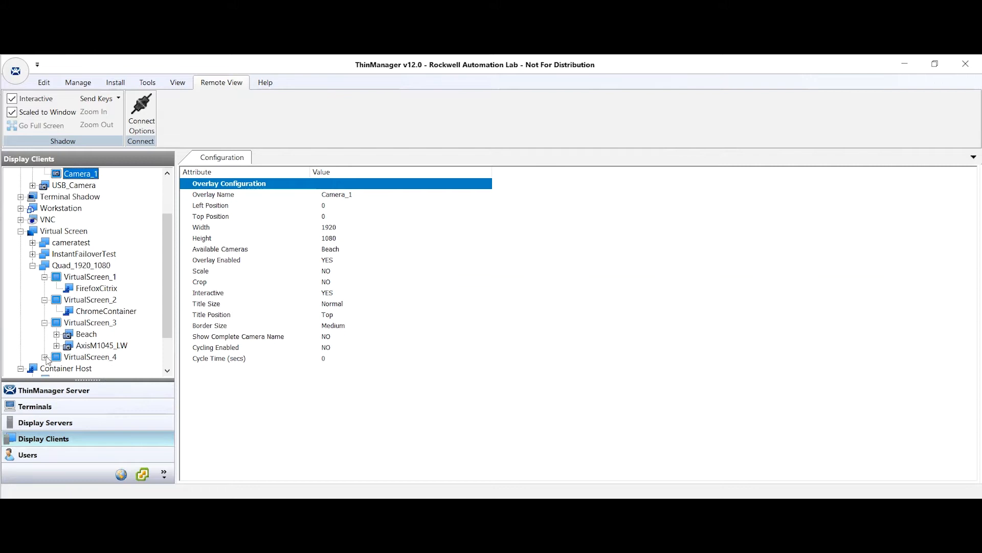
scroll("down", 3)
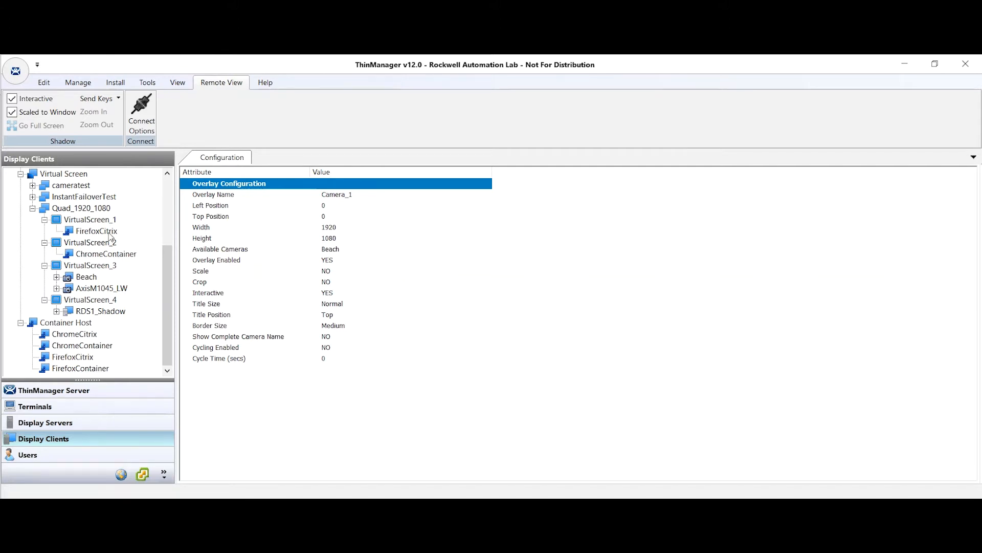
left_click(95, 231)
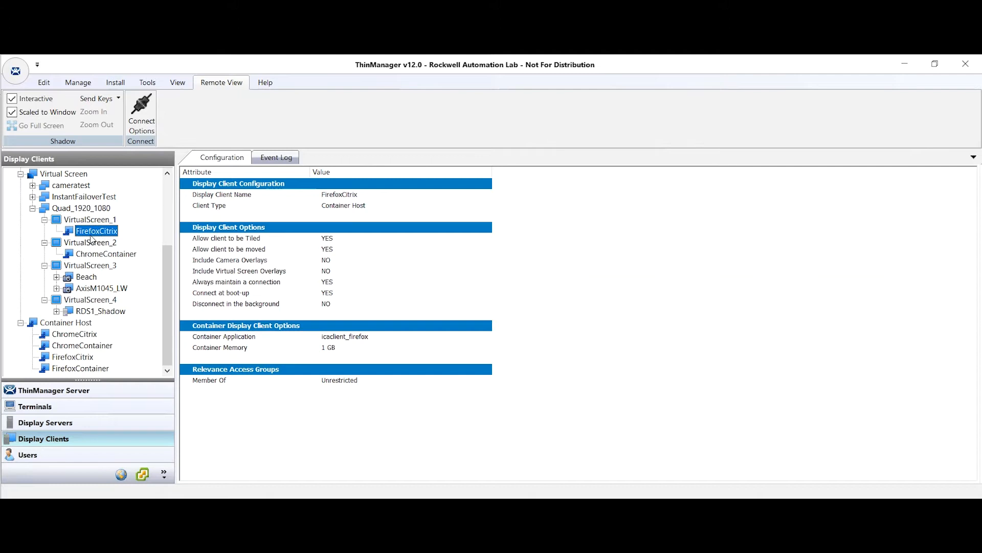
mouse_move(83, 351)
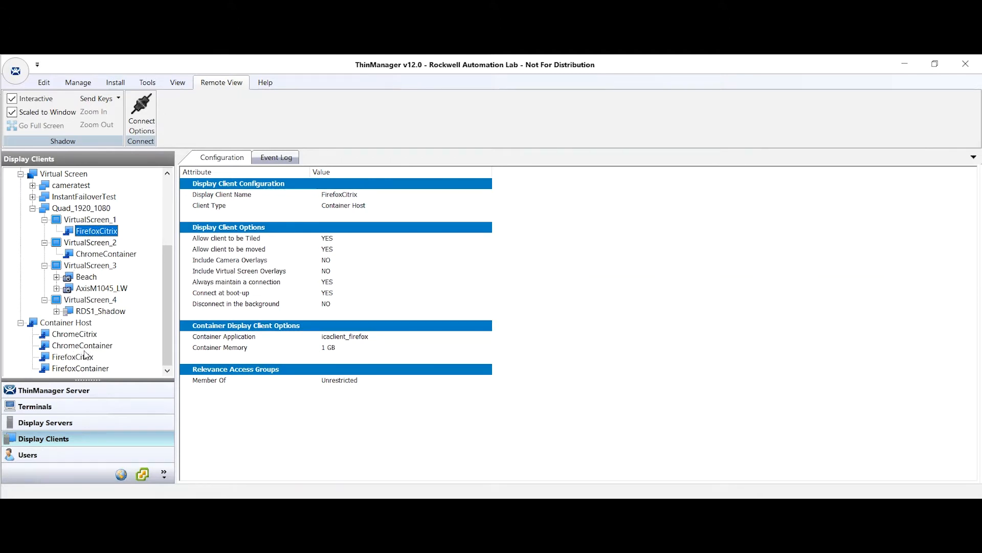
Step: Open ChromeCitrix's Display Client Wizard and list its container applications, with icaclient_chrome current
double_click(73, 334)
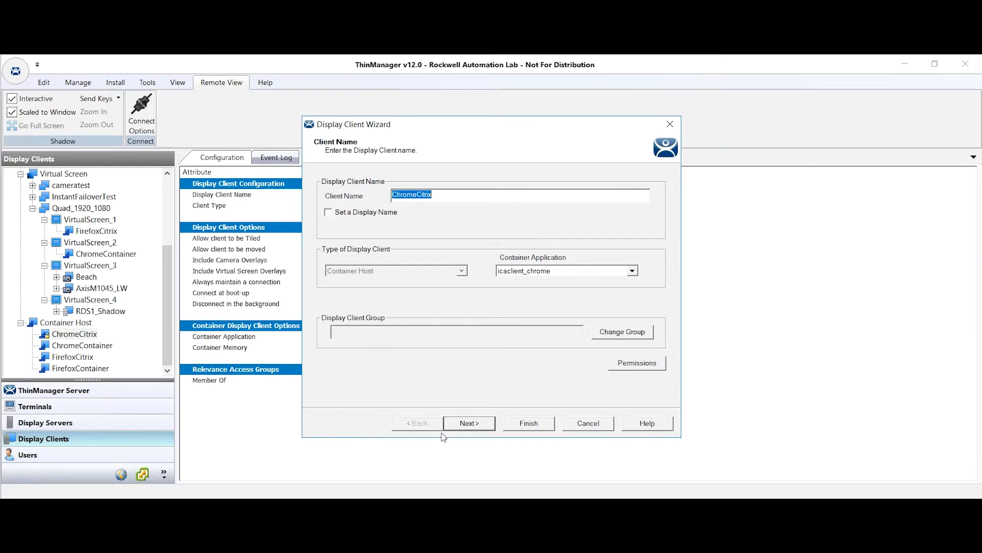
left_click(631, 271)
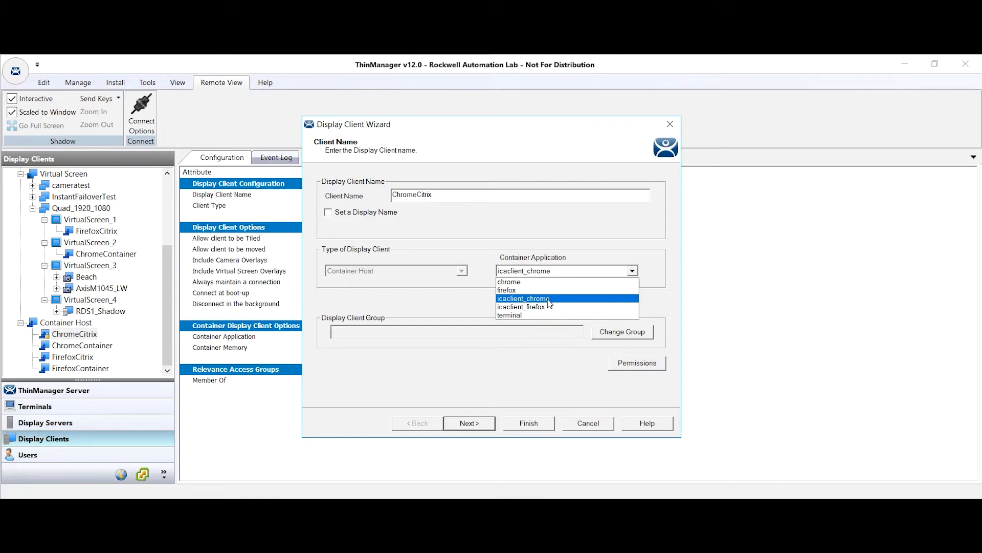
mouse_move(549, 304)
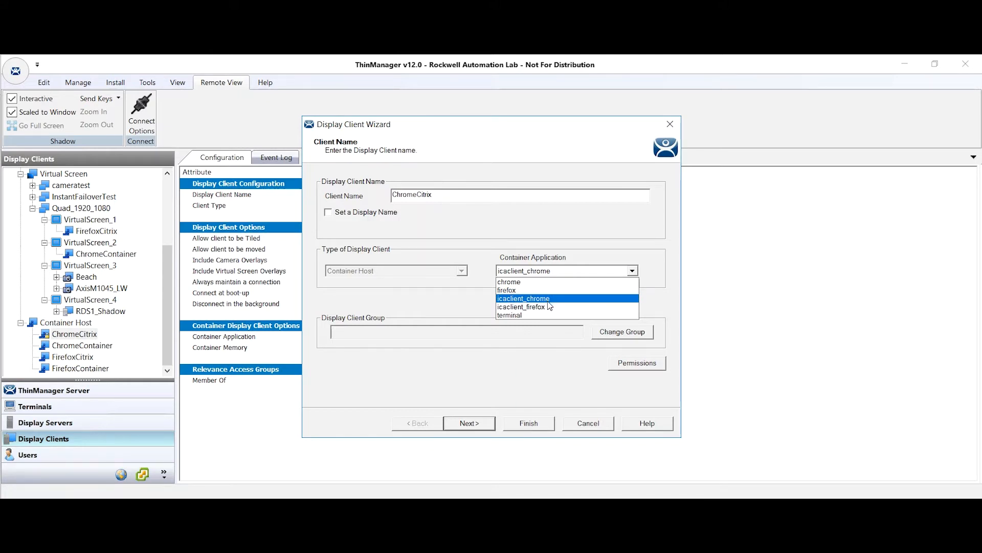
mouse_move(508, 315)
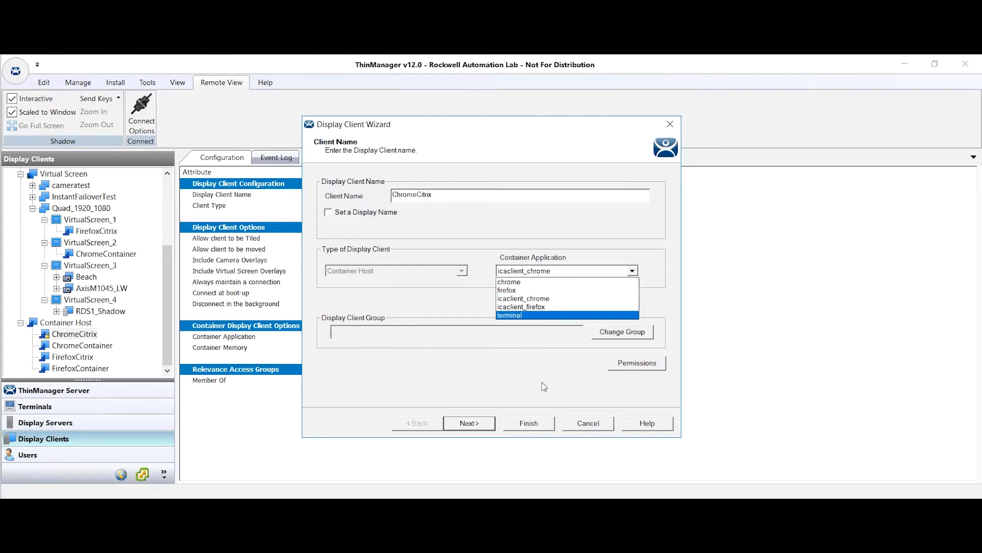
Step: Advance ChromeCitrix past client options and session resolution to container host selection
left_click(469, 423)
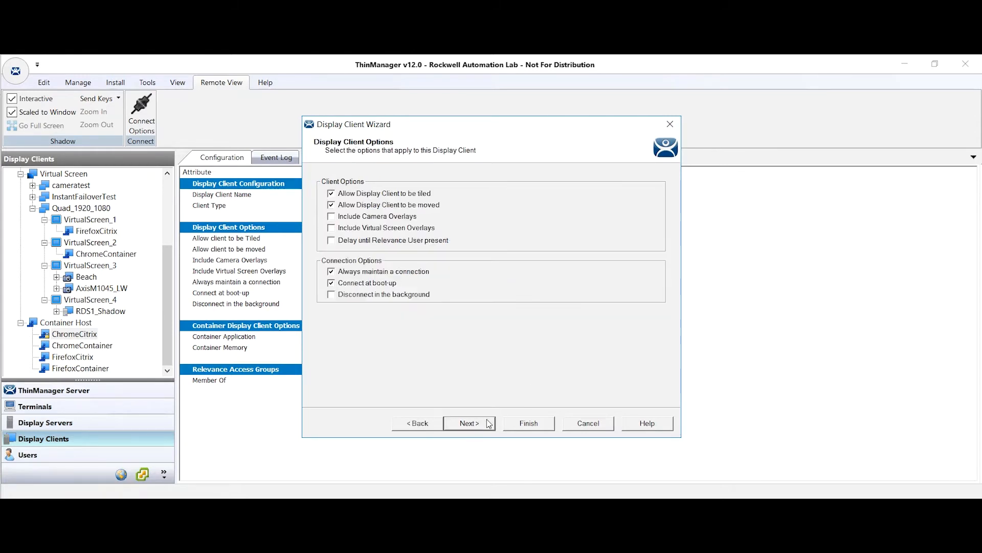
left_click(469, 423)
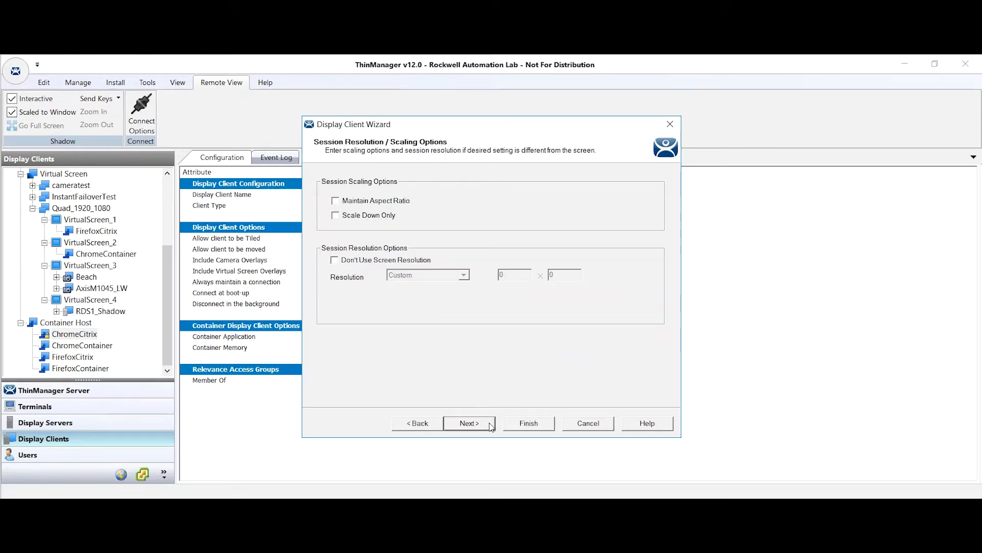
left_click(469, 423)
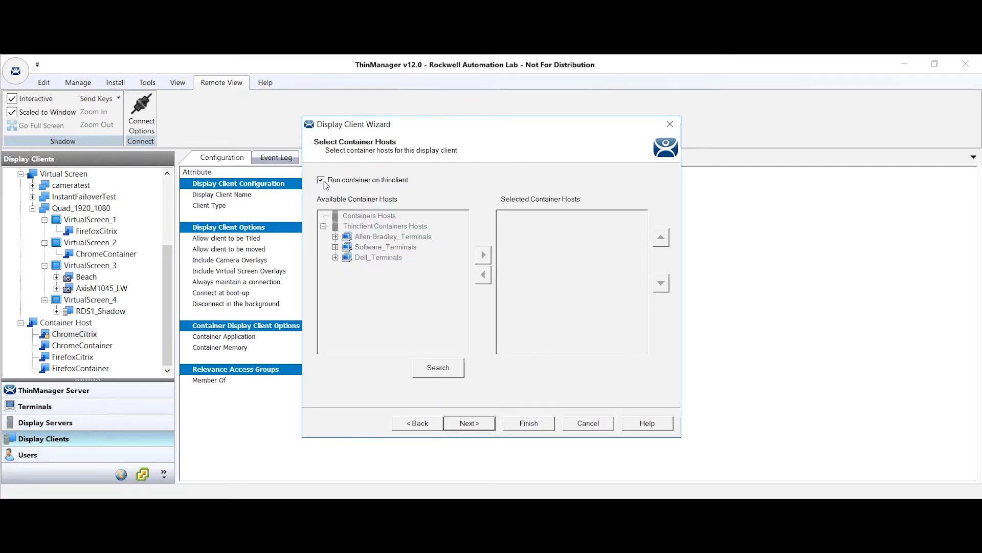
mouse_move(382, 169)
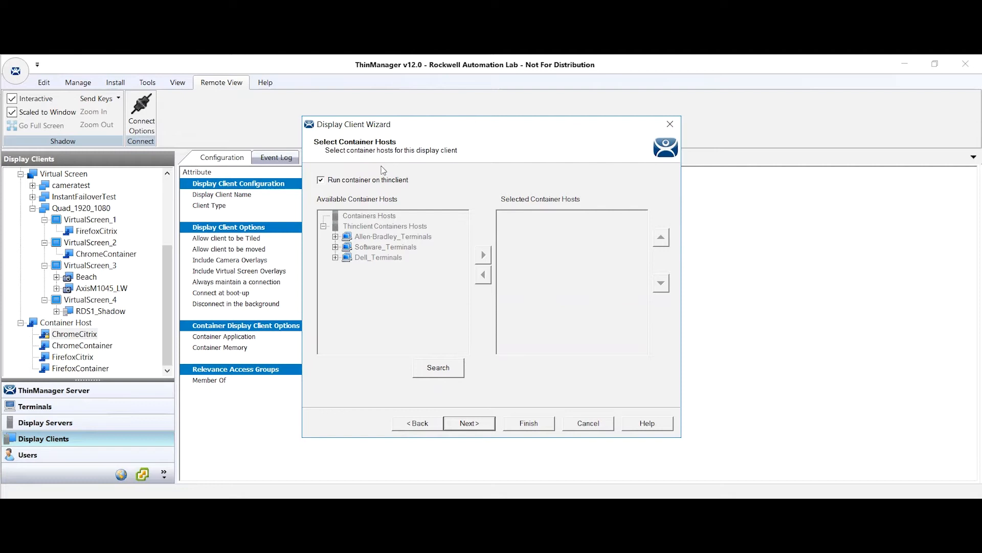
mouse_move(329, 190)
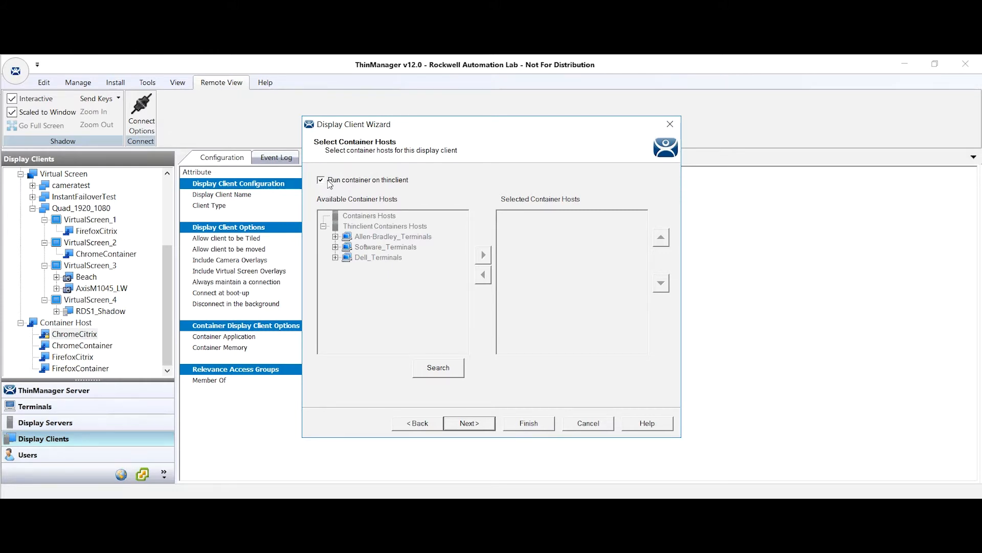
mouse_move(382, 212)
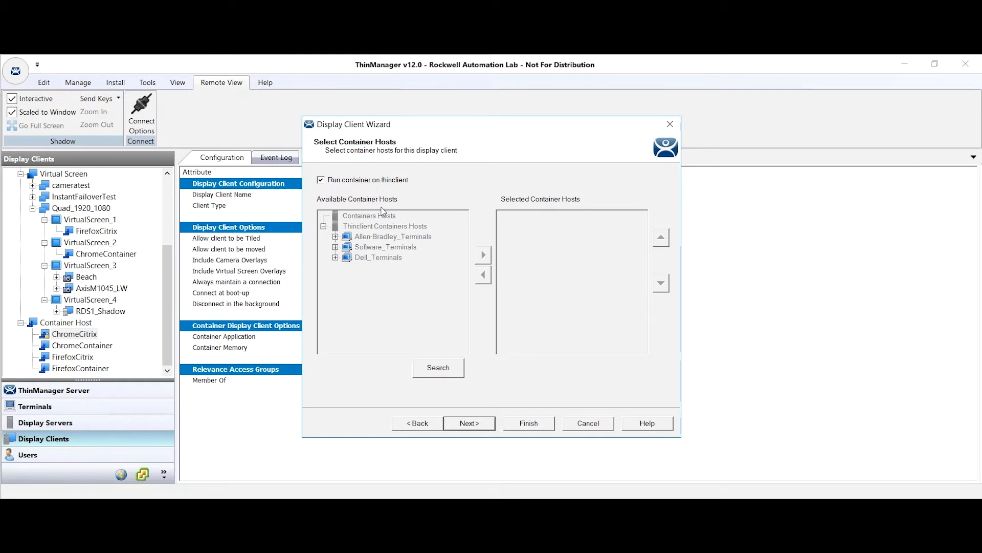
mouse_move(383, 261)
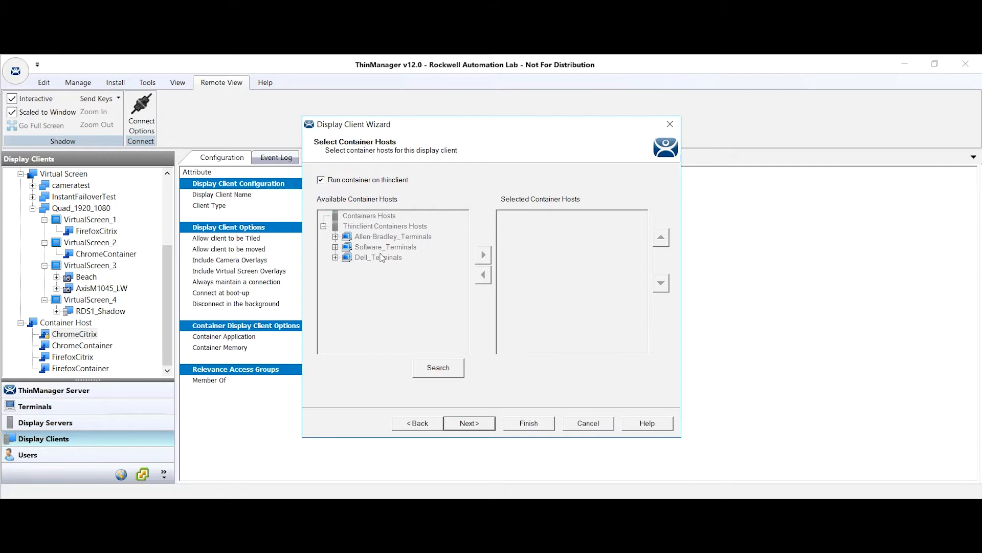
mouse_move(527, 344)
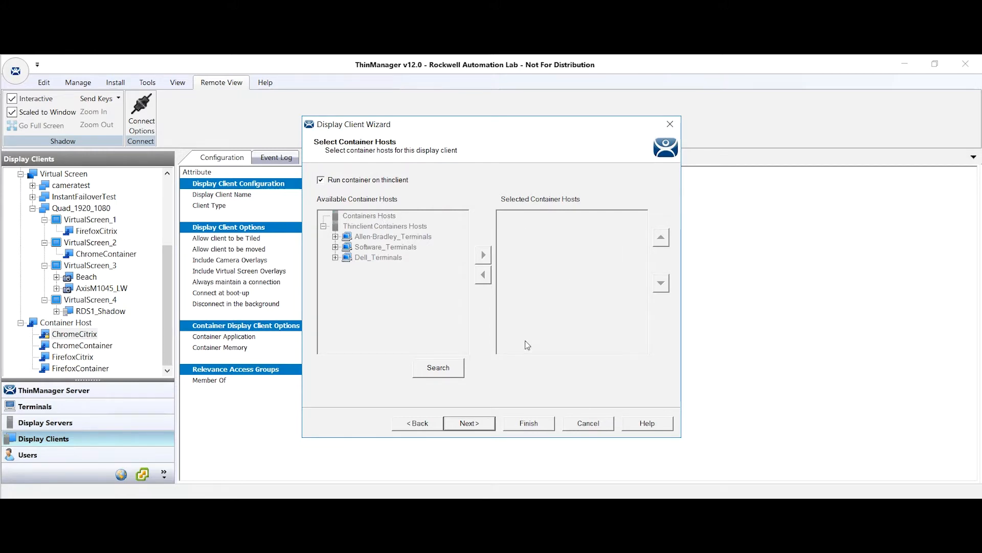
Step: Advance ChromeCitrix's wizard to the Container Properties page showing 1 GB memory
left_click(469, 423)
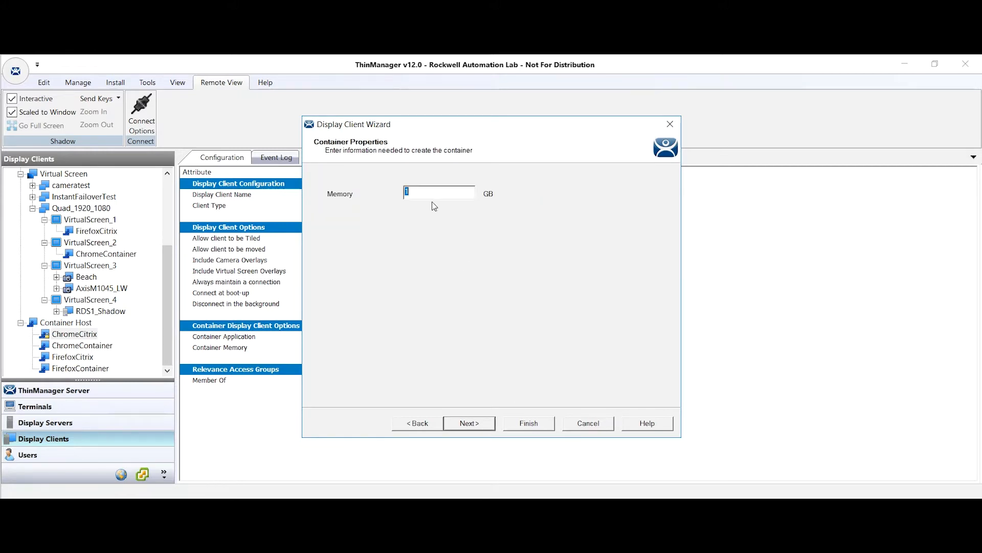
mouse_move(401, 202)
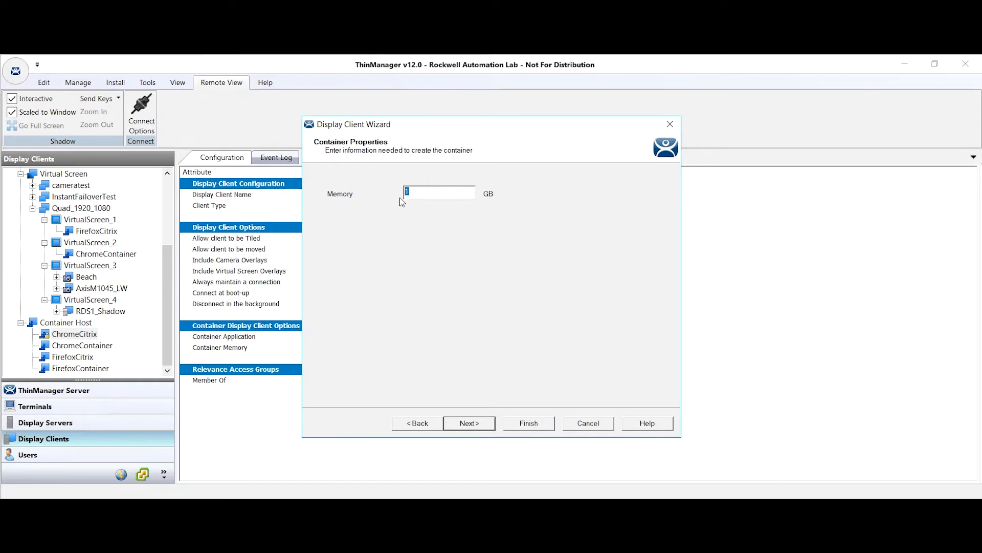
mouse_move(425, 195)
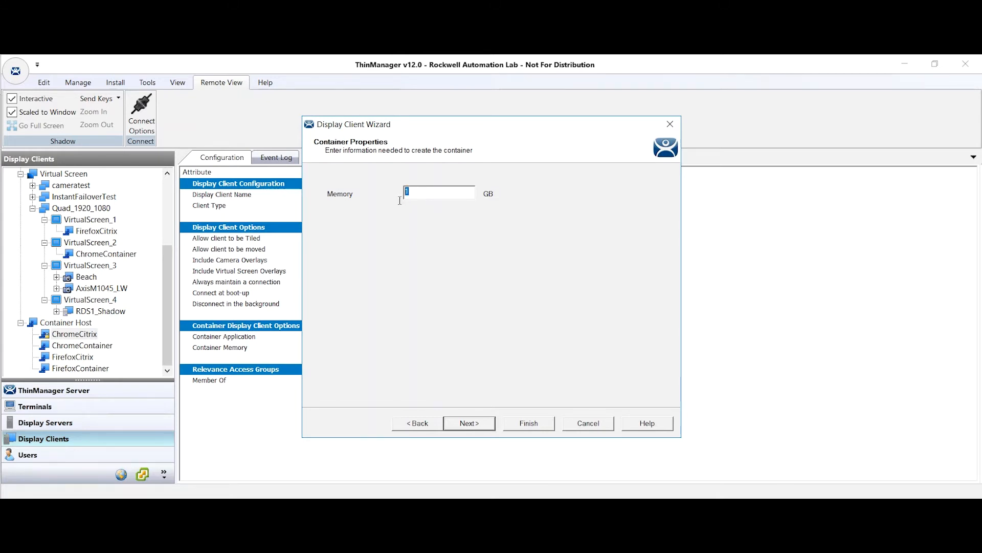
mouse_move(450, 270)
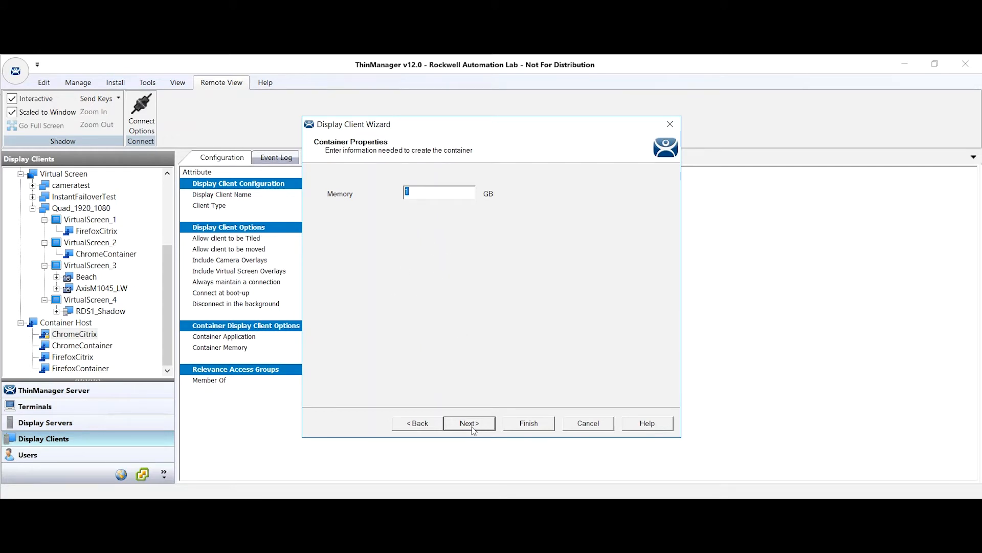
Step: Step past the start URL and client name pages and finish the FirefoxCitrix wizard
left_click(469, 423)
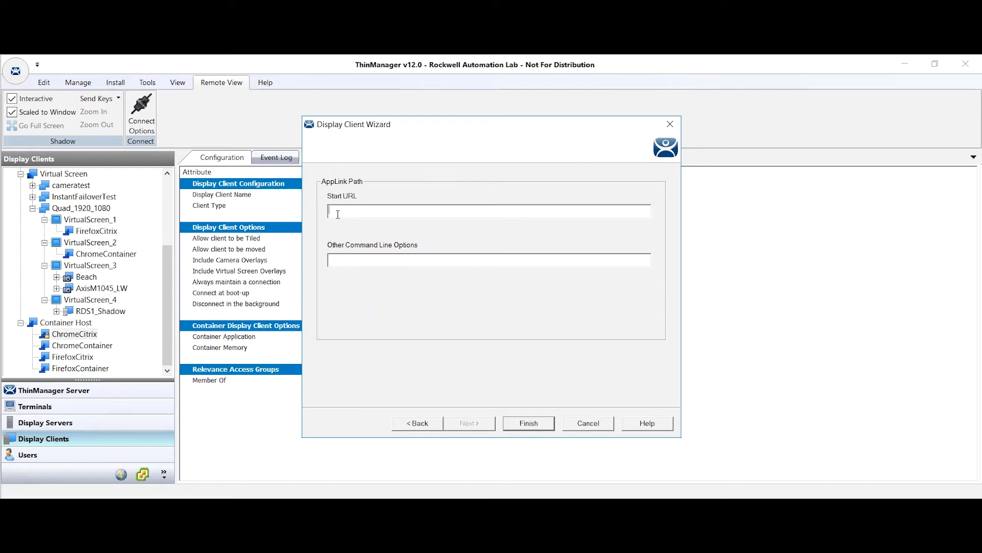
mouse_move(472, 210)
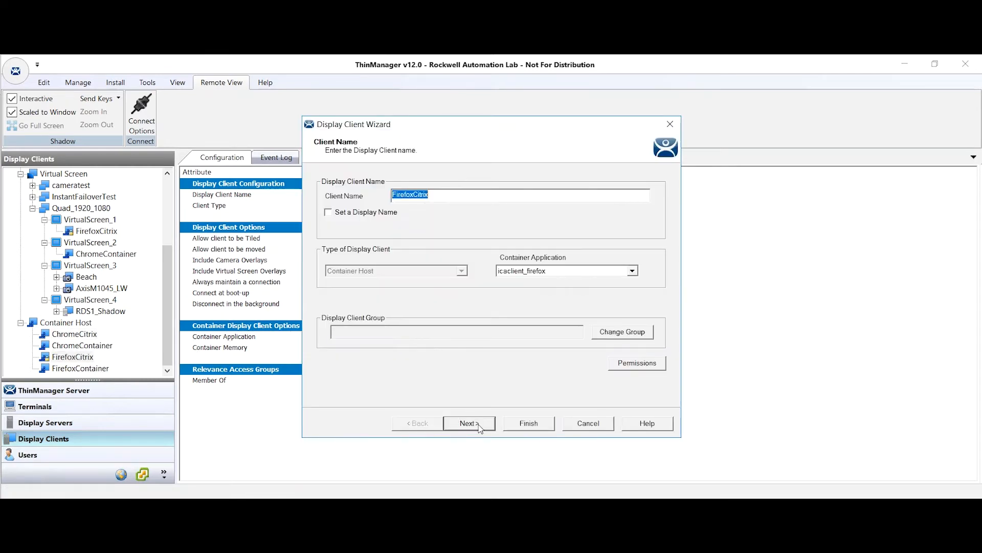
left_click(469, 423)
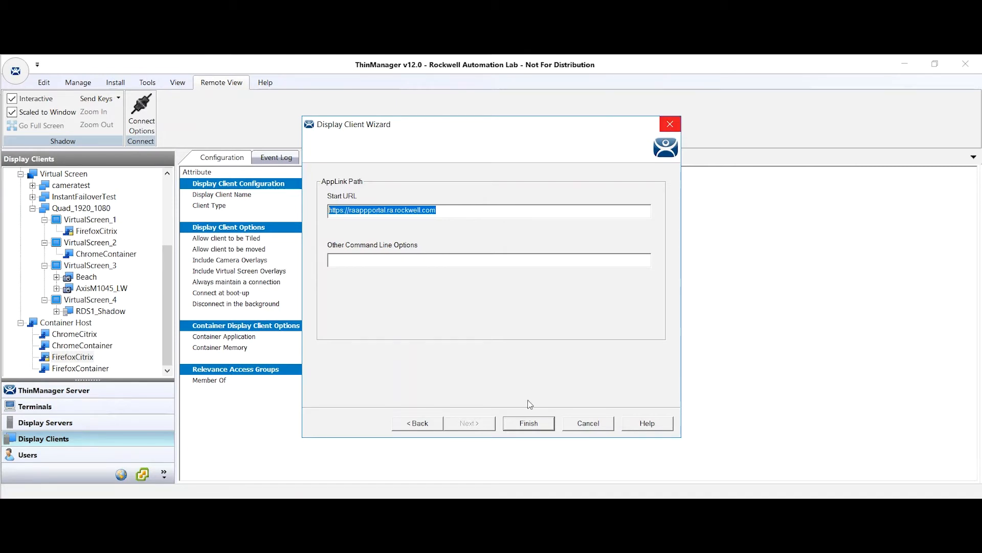
left_click(528, 424)
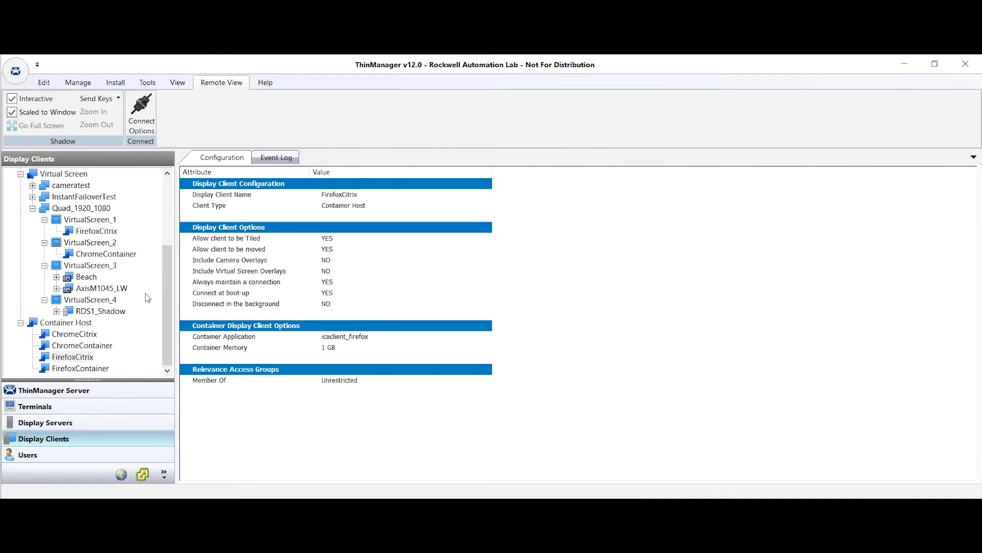
mouse_move(95, 240)
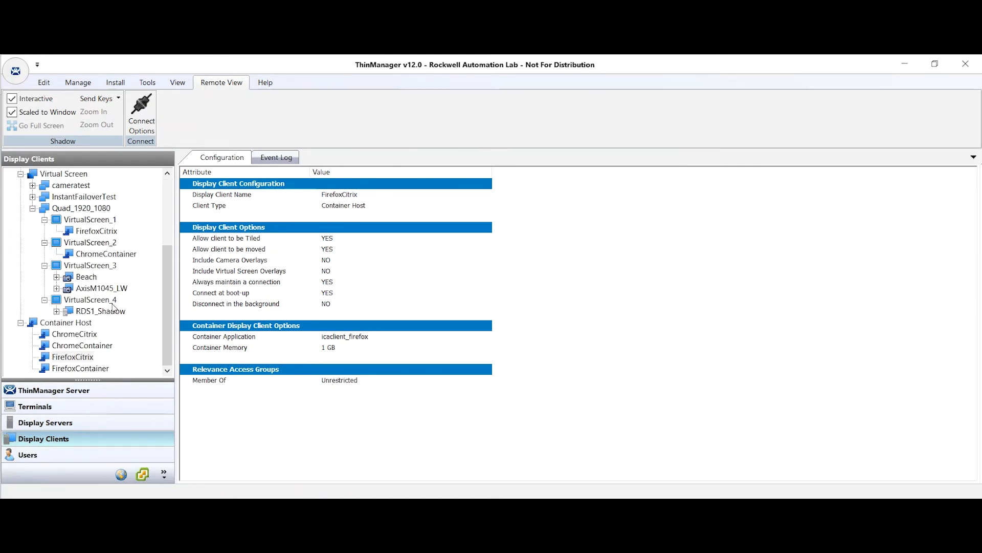
mouse_move(106, 285)
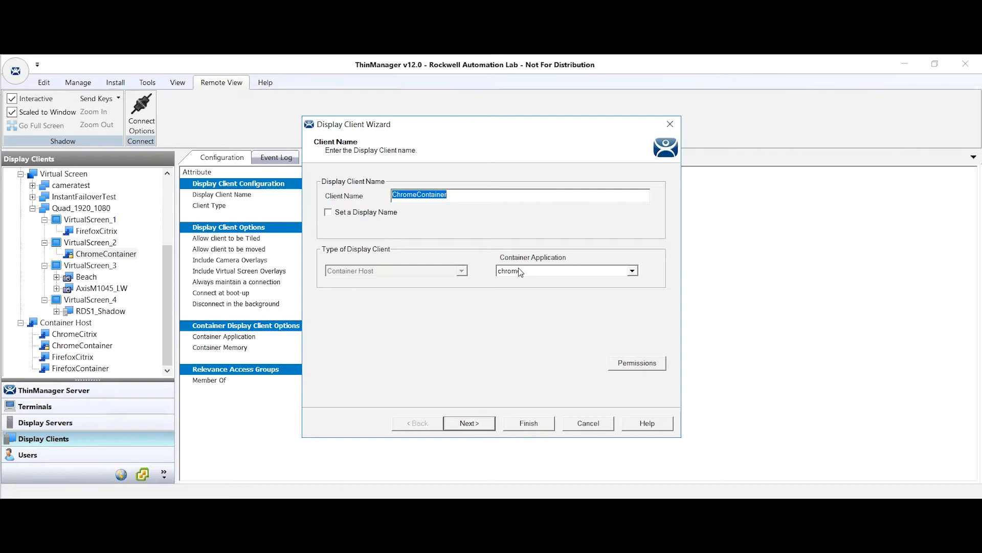
Step: Keep chrome as ChromeContainer's container application and close its wizard
left_click(631, 271)
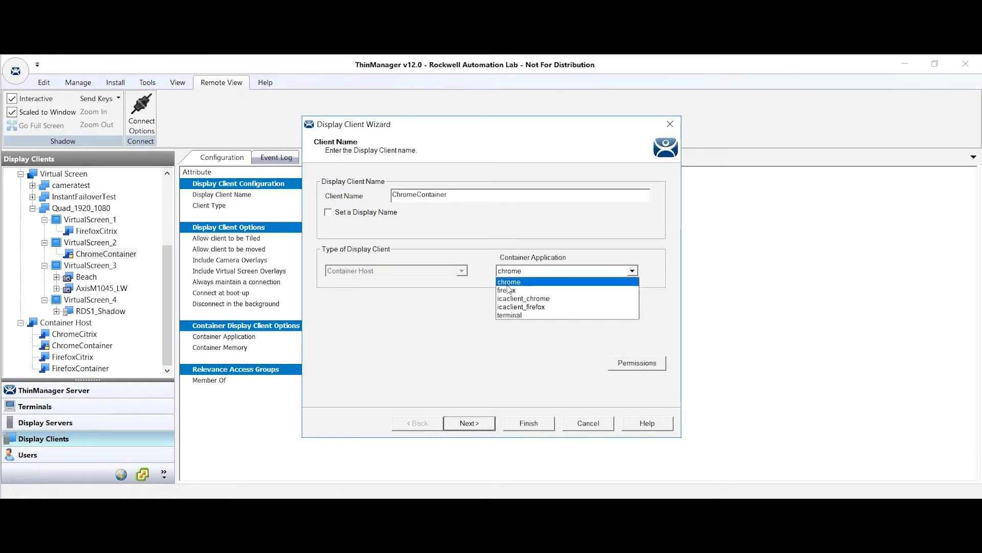
left_click(508, 282)
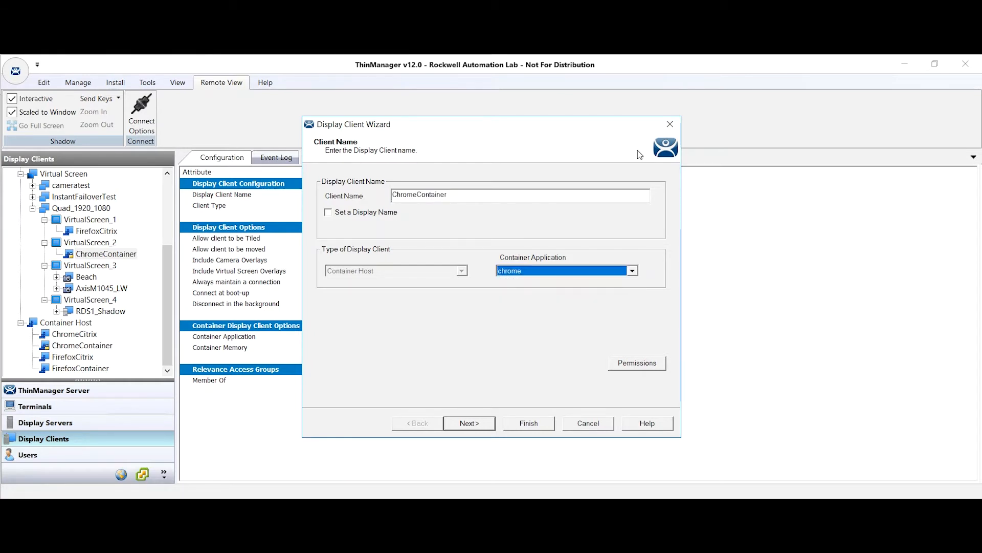
left_click(528, 423)
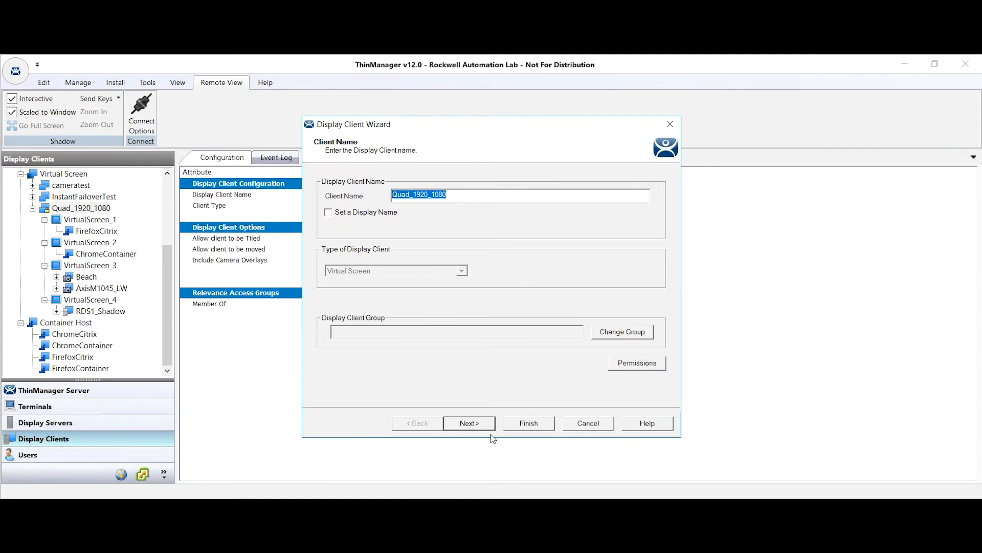
Step: Page through Quad_1920_1080's layout and VirtualScreens 1–2, opening ChromeContainer's screen options
left_click(469, 423)
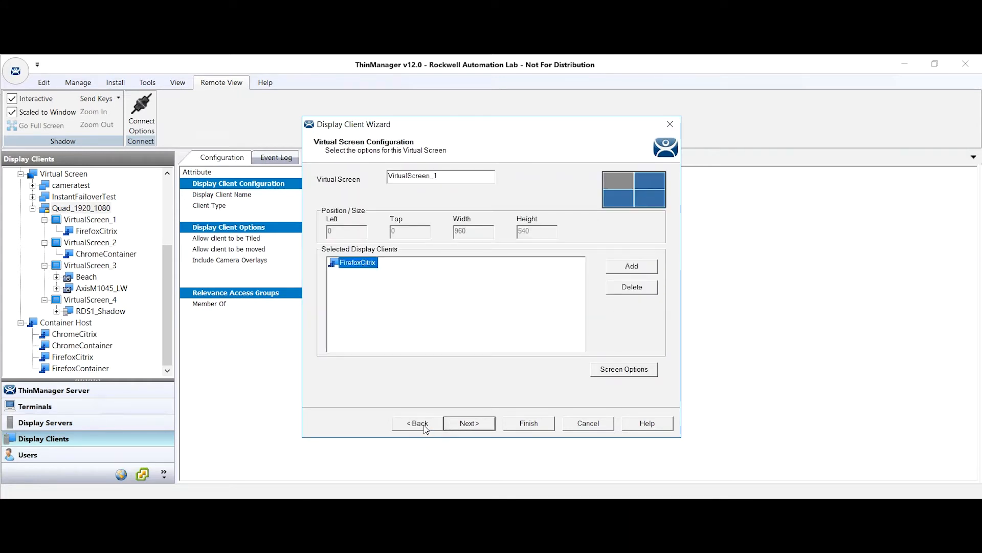
left_click(417, 423)
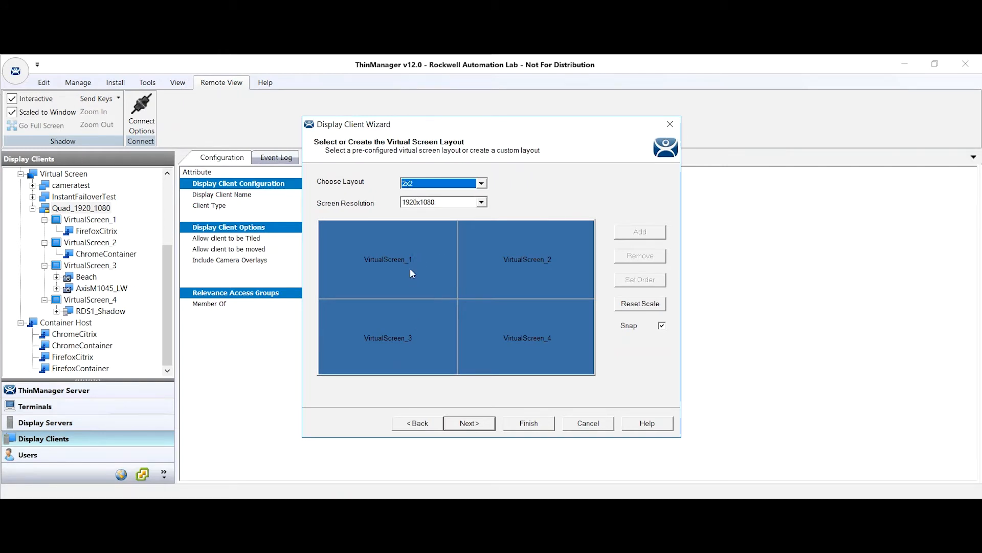
left_click(469, 423)
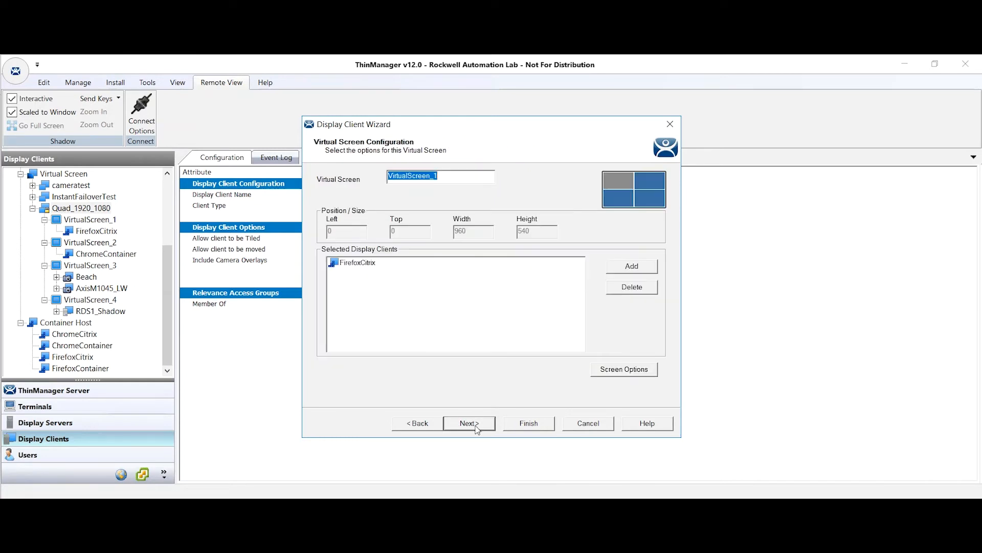
left_click(469, 423)
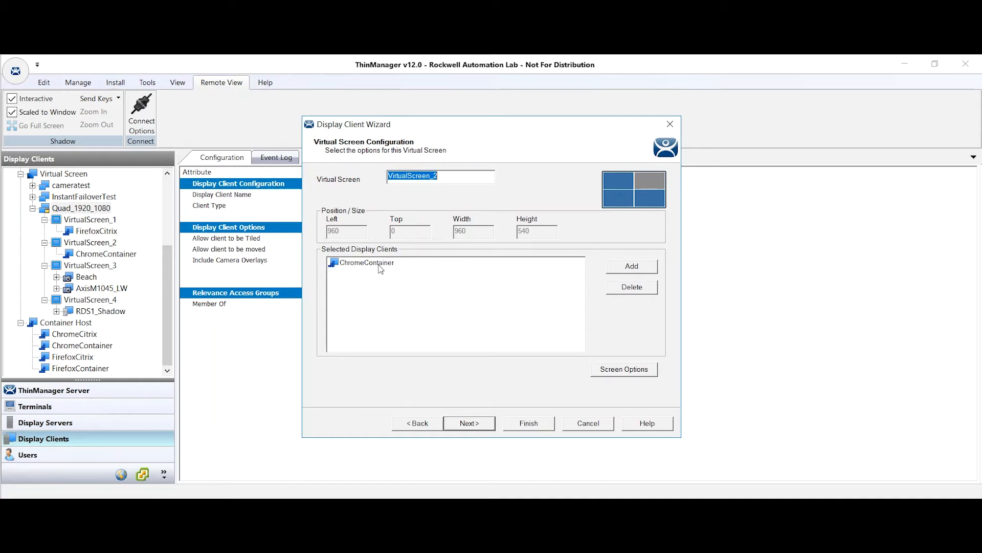
left_click(366, 262)
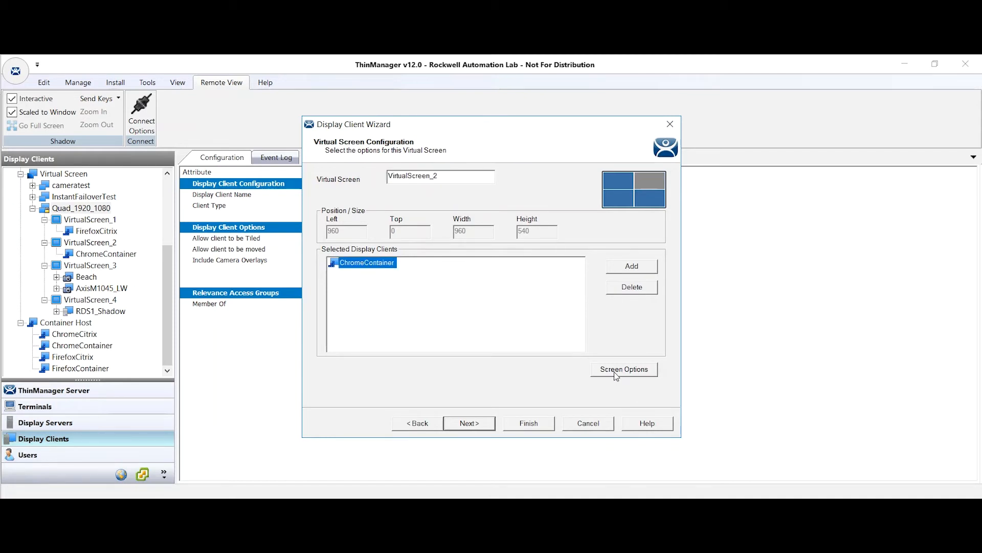
left_click(623, 369)
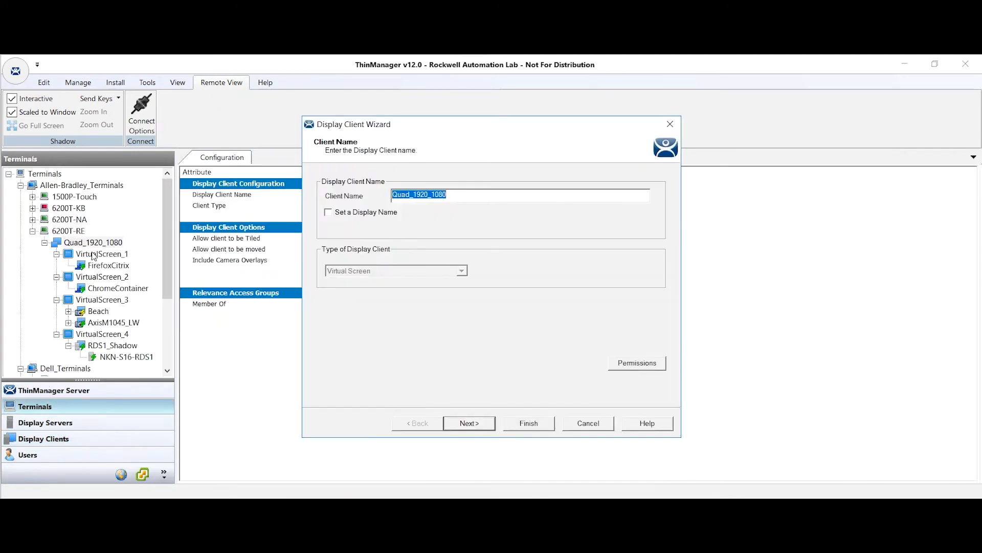
Step: Review VirtualScreen_1 options and FirefoxCitrix's 1920x1080, 256-color override, then close the wizard
left_click(469, 423)
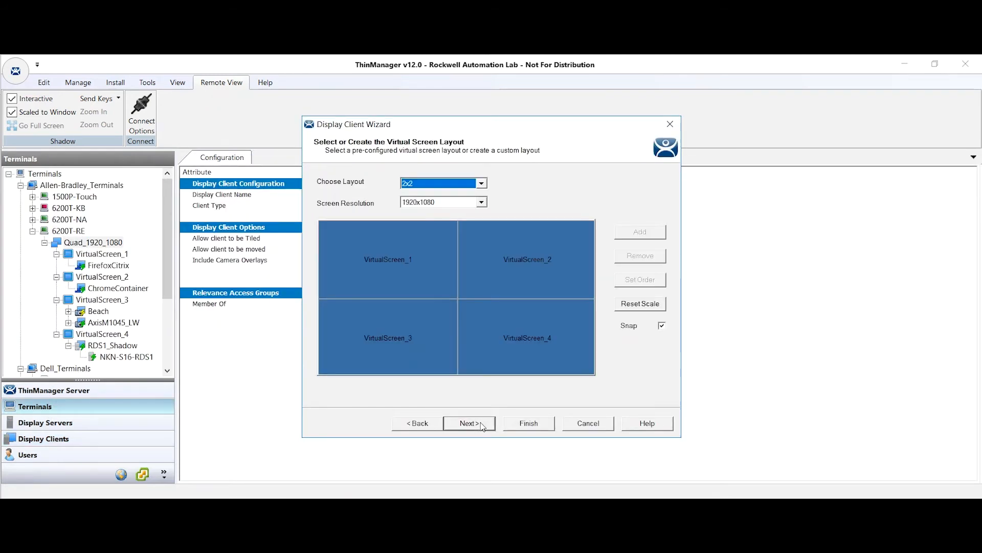
left_click(469, 423)
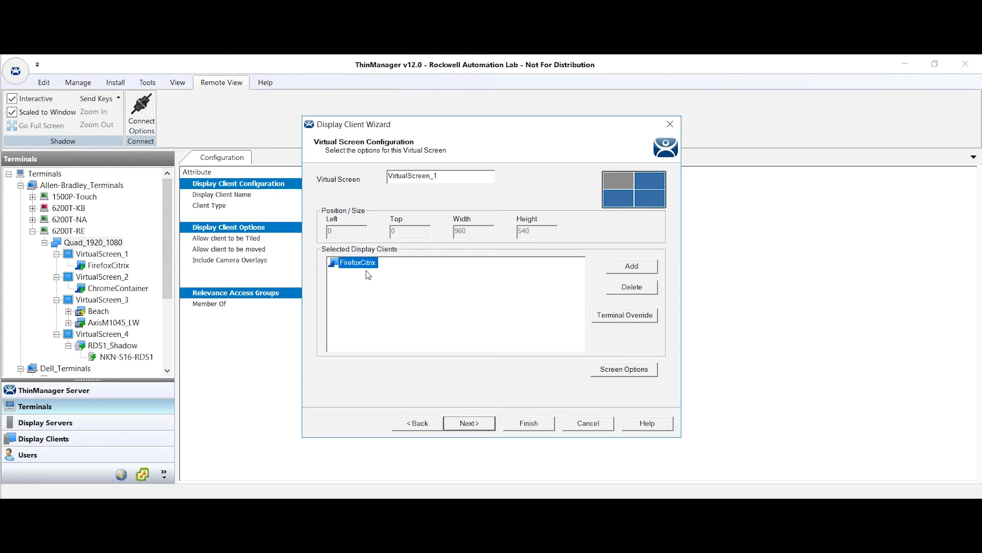
left_click(623, 369)
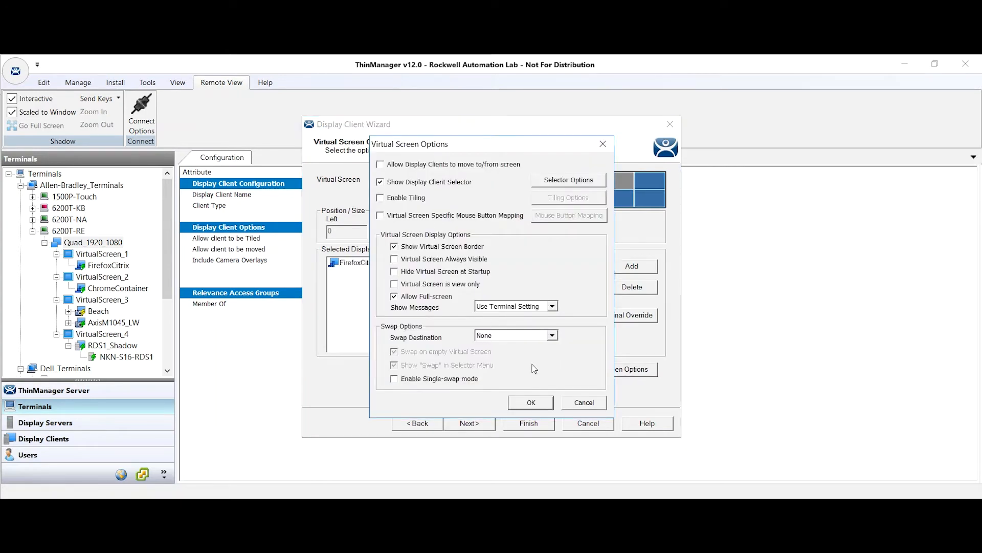
left_click(530, 402)
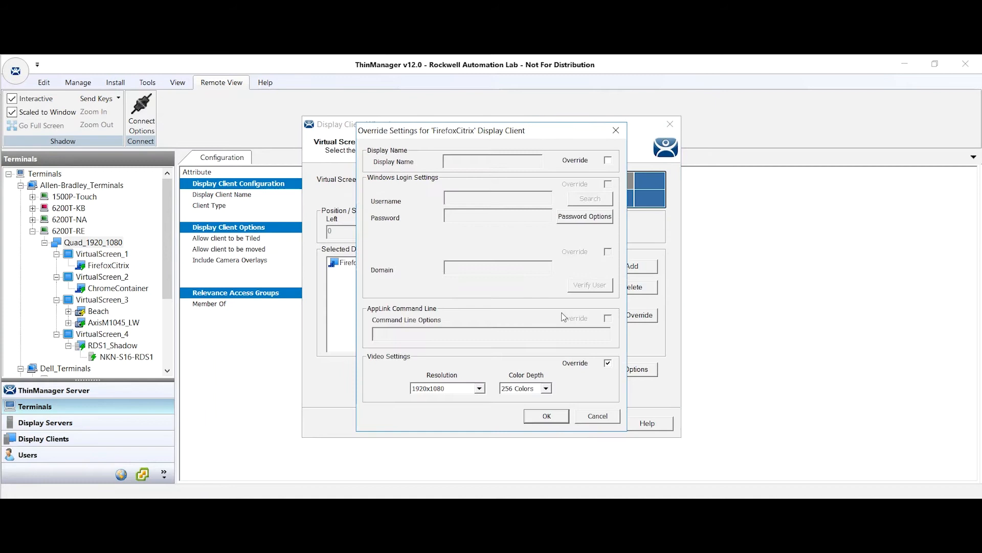
mouse_move(456, 391)
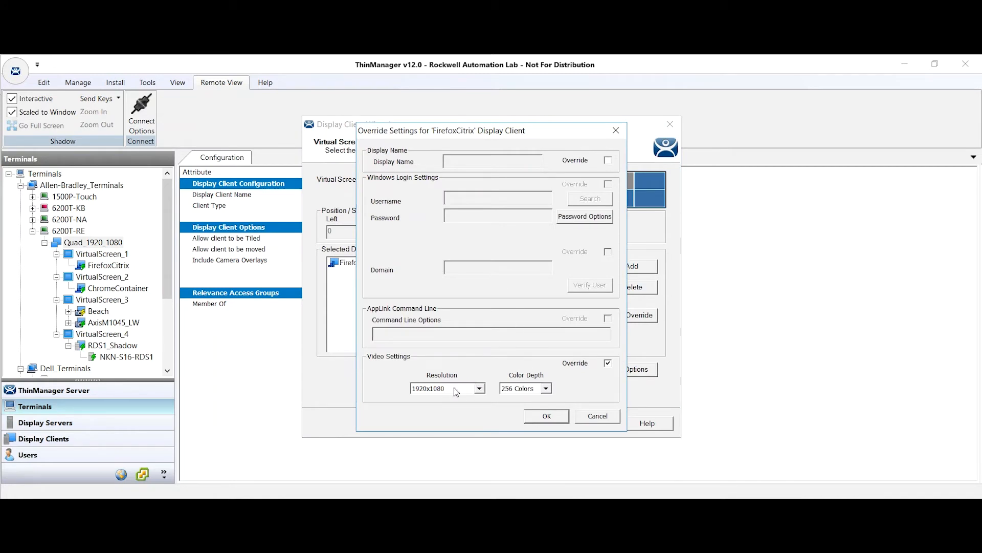
left_click(546, 416)
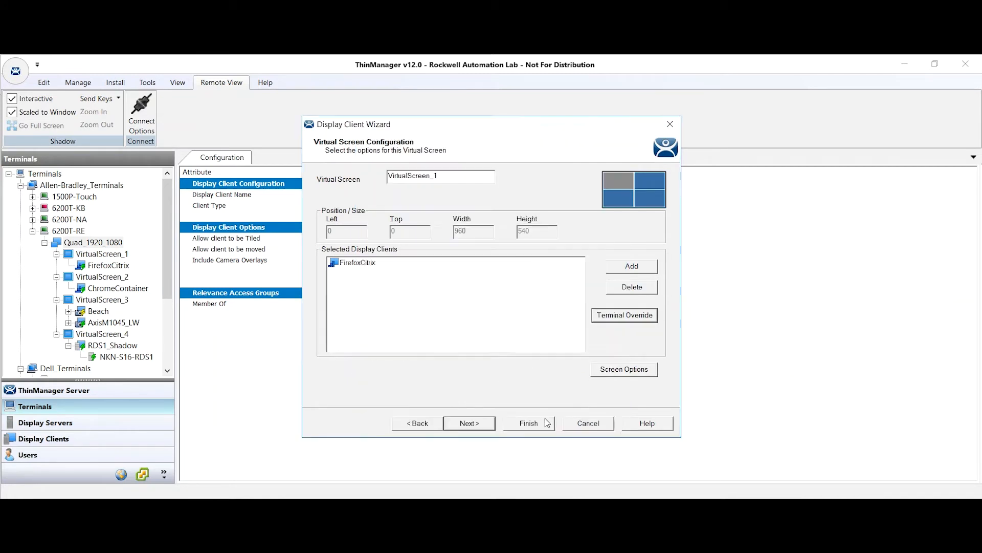
mouse_move(501, 311)
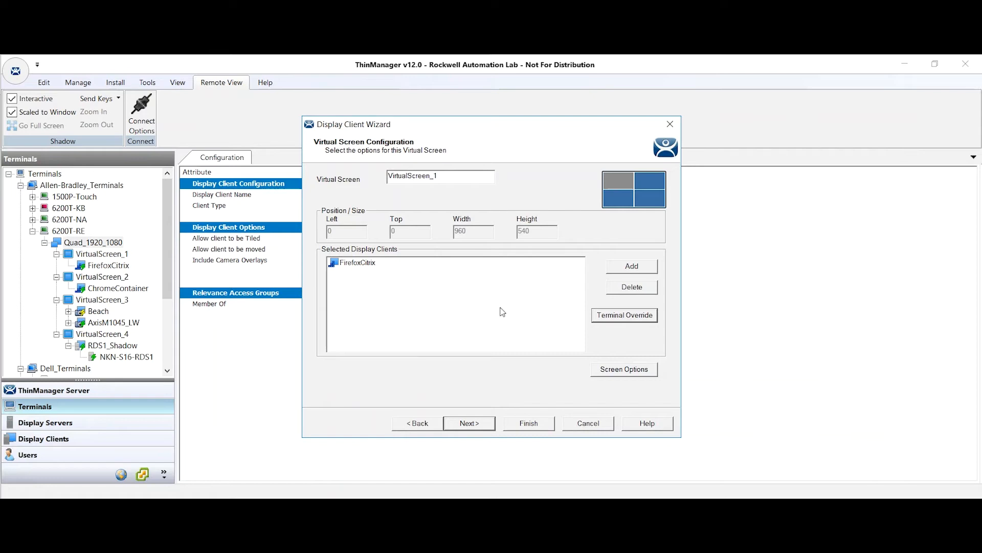
mouse_move(565, 418)
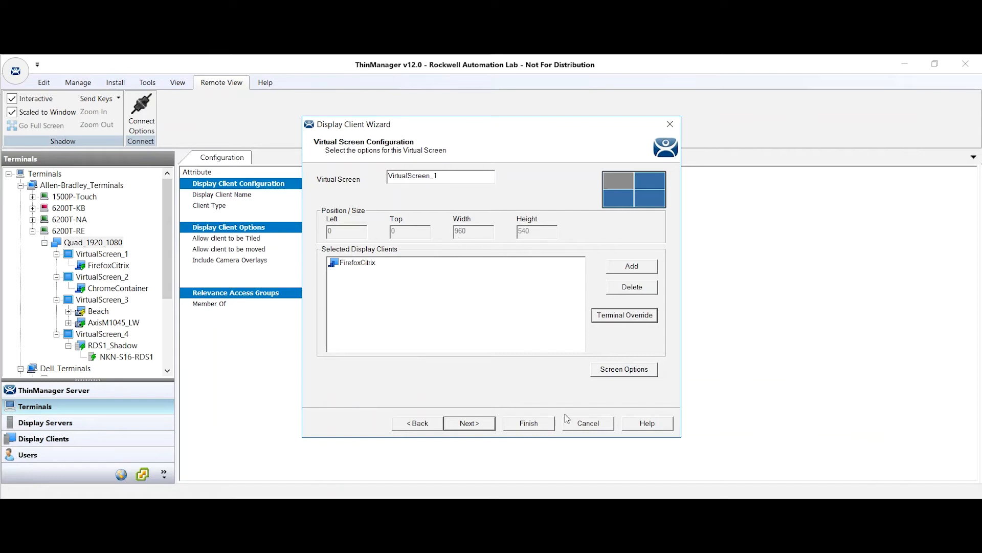
left_click(527, 423)
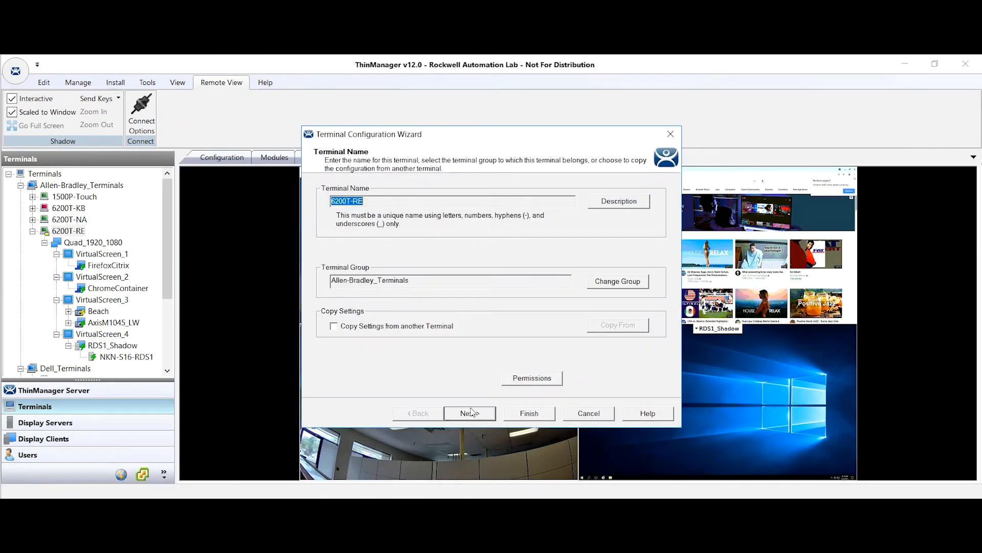
Step: Advance 6200T-RE to terminal mode selection and open container hosting settings with 4 GB RAM disk
left_click(468, 413)
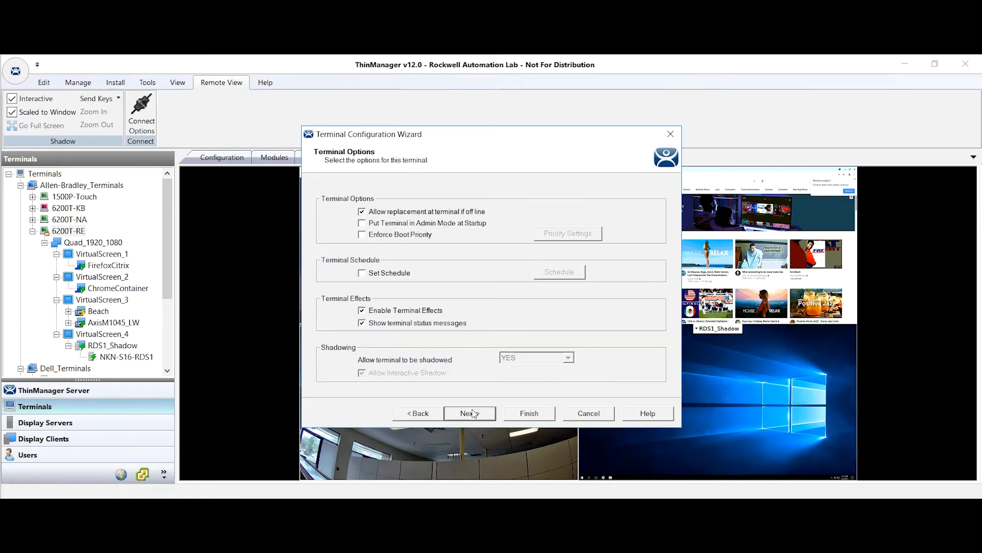
left_click(469, 413)
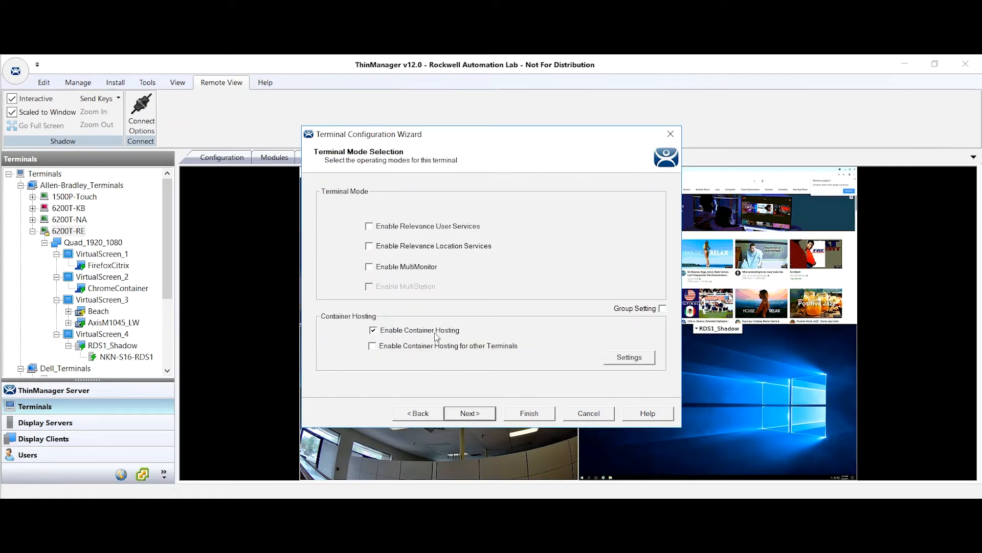
mouse_move(609, 366)
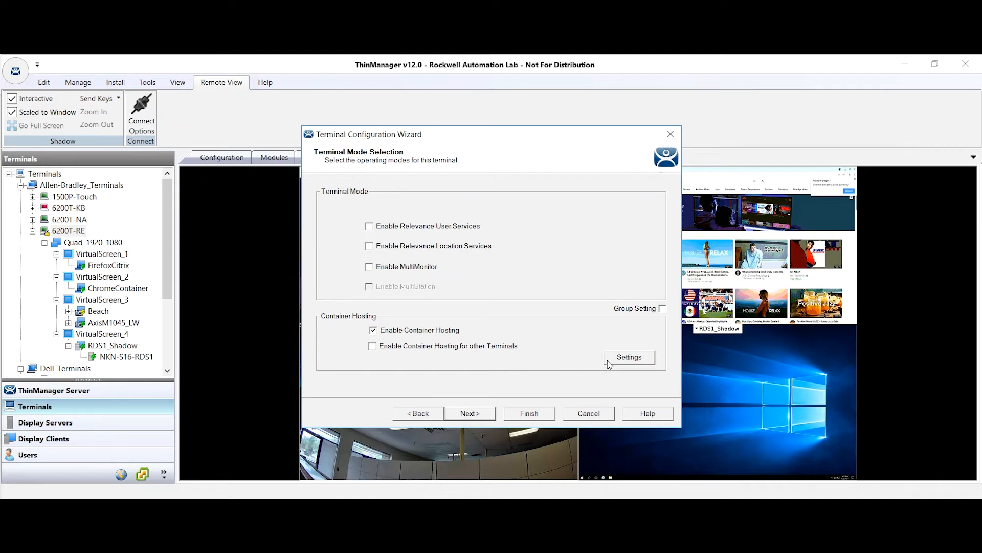
left_click(628, 356)
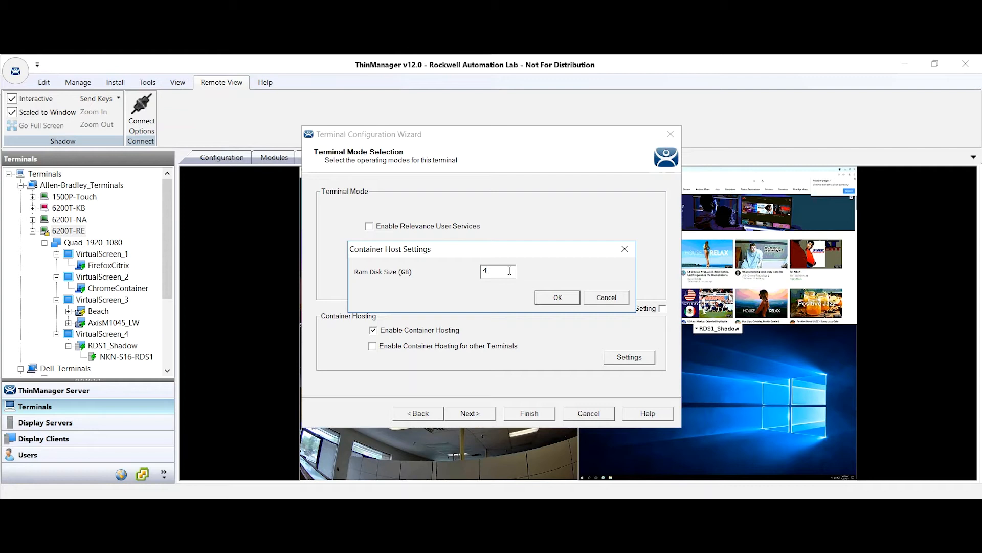
mouse_move(530, 279)
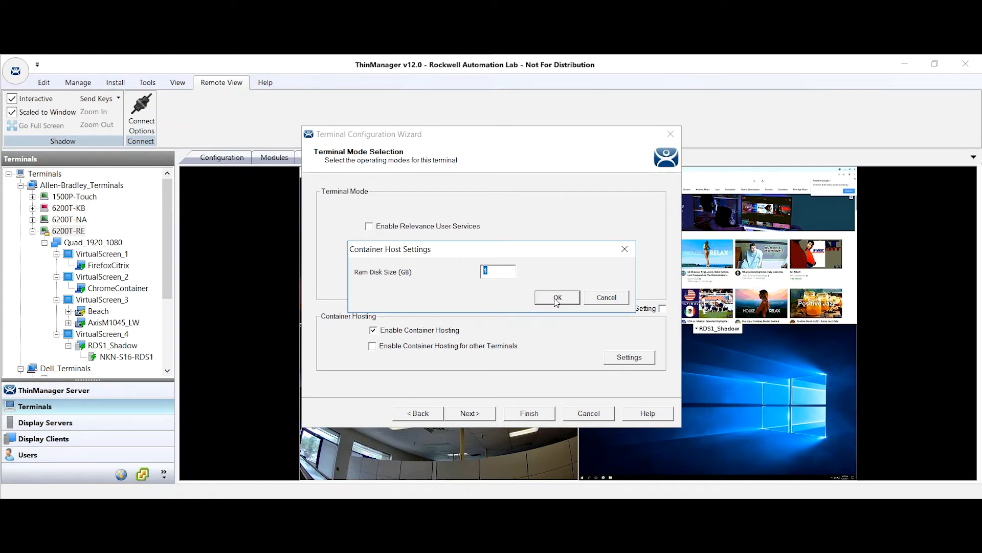
mouse_move(533, 307)
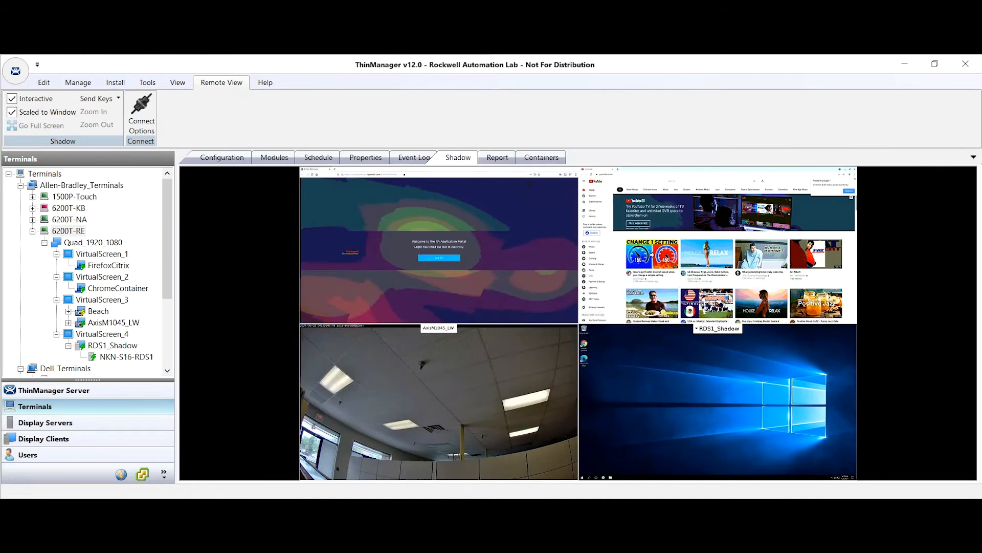
Step: Review 6200T-RE's hardware properties: model, firmware 9.2.12.0.4, Intel i5, 3832 MB memory
left_click(366, 157)
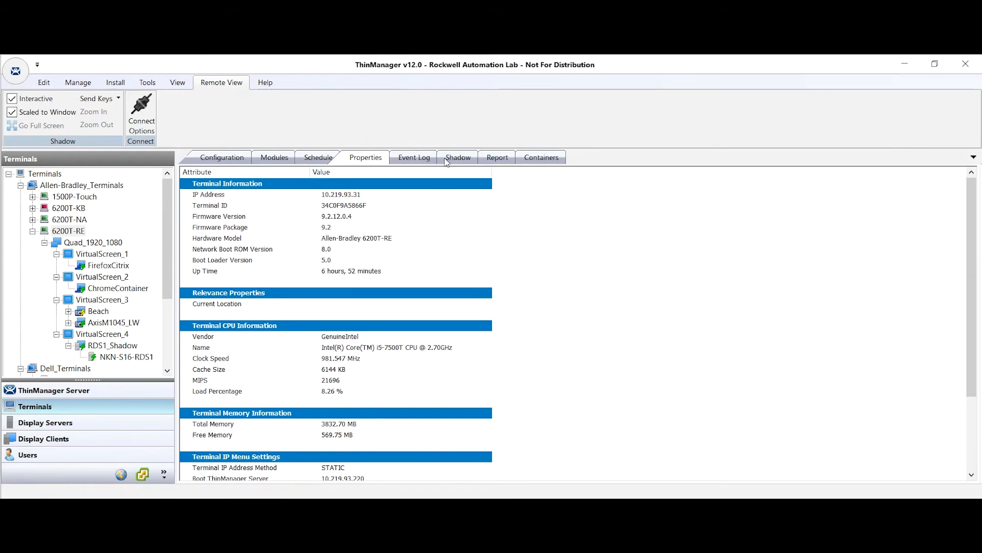
mouse_move(369, 270)
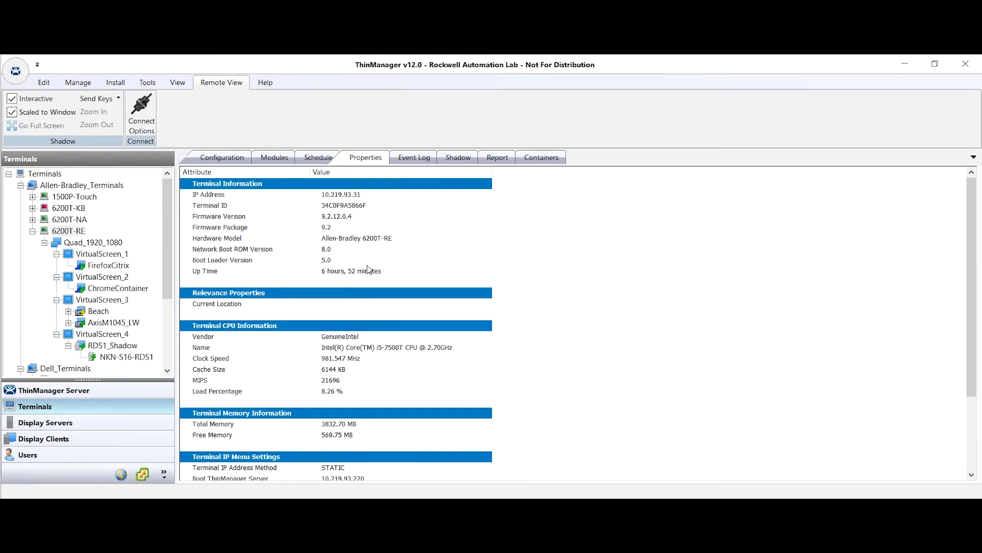
mouse_move(345, 191)
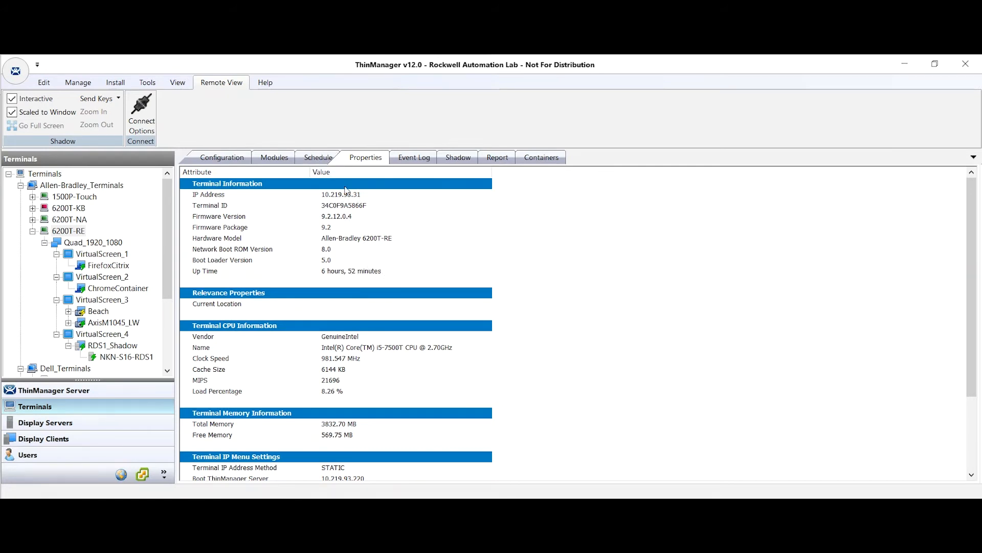
mouse_move(570, 418)
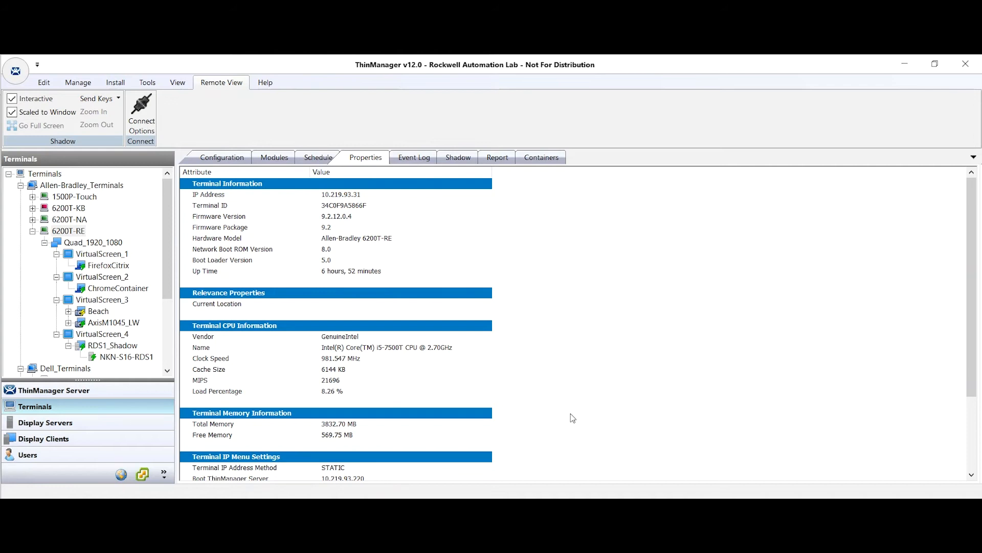
mouse_move(296, 264)
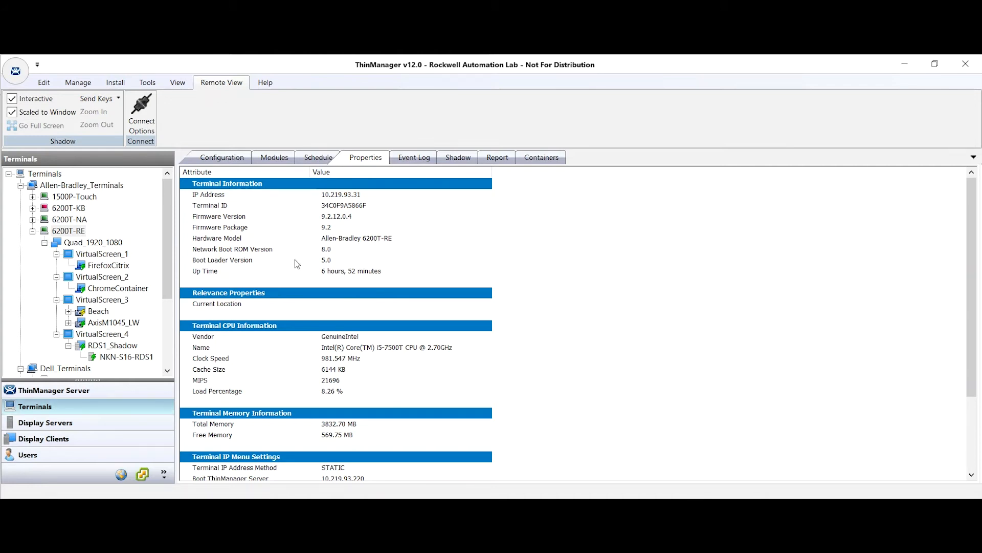
left_click(342, 238)
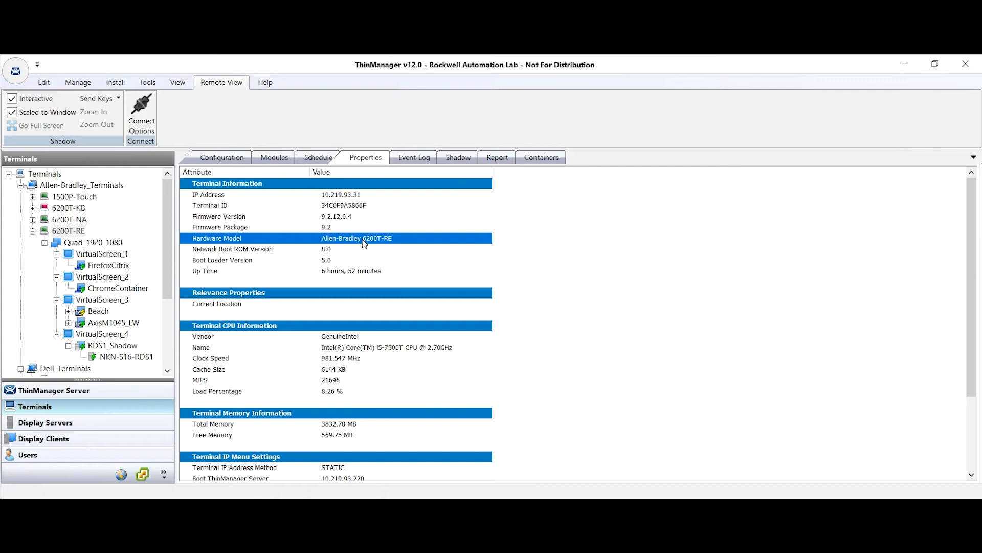
mouse_move(380, 243)
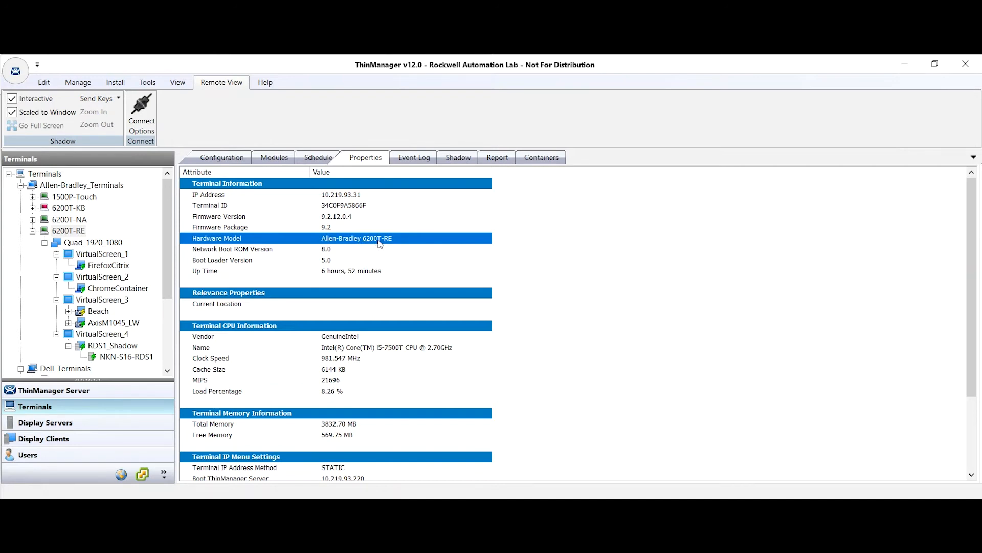
mouse_move(387, 245)
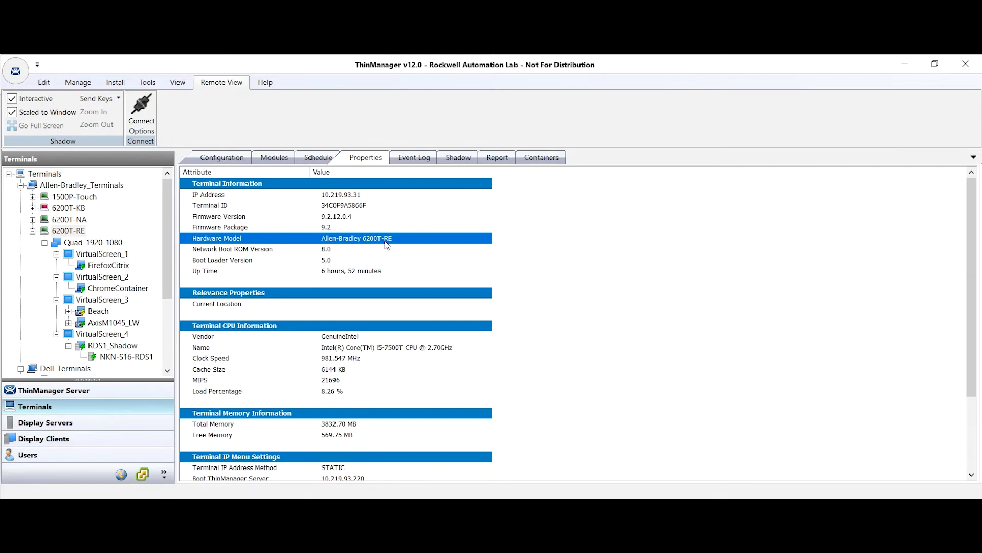
mouse_move(349, 387)
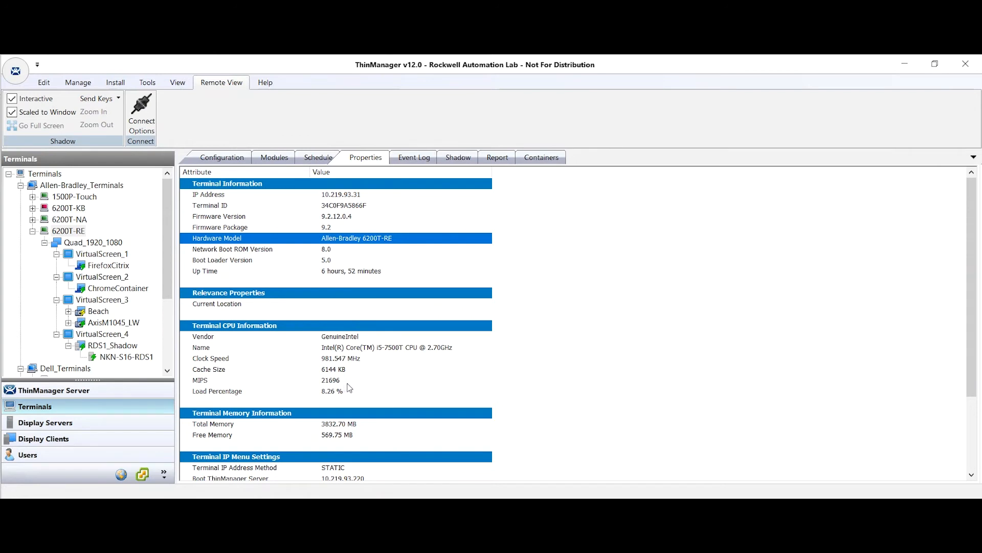
mouse_move(361, 377)
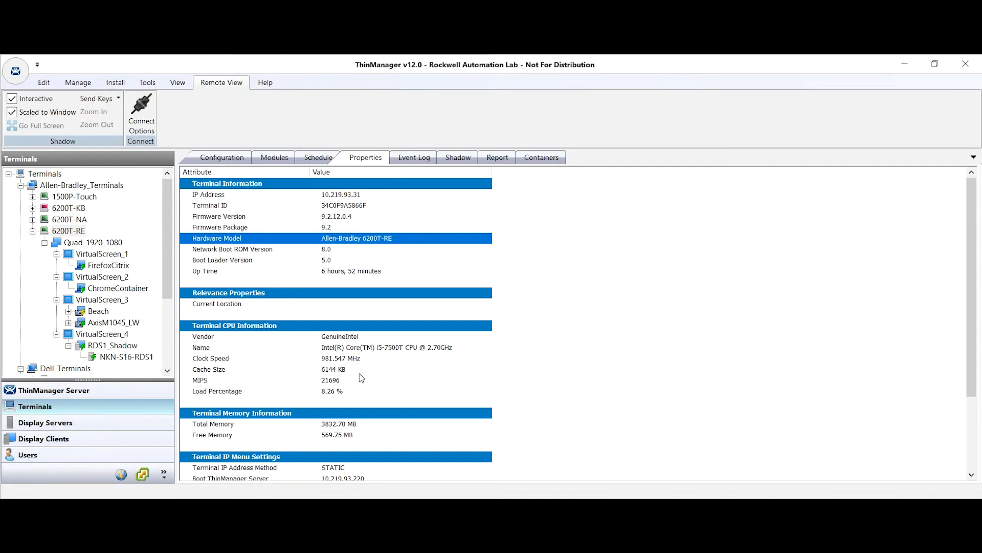
mouse_move(335, 245)
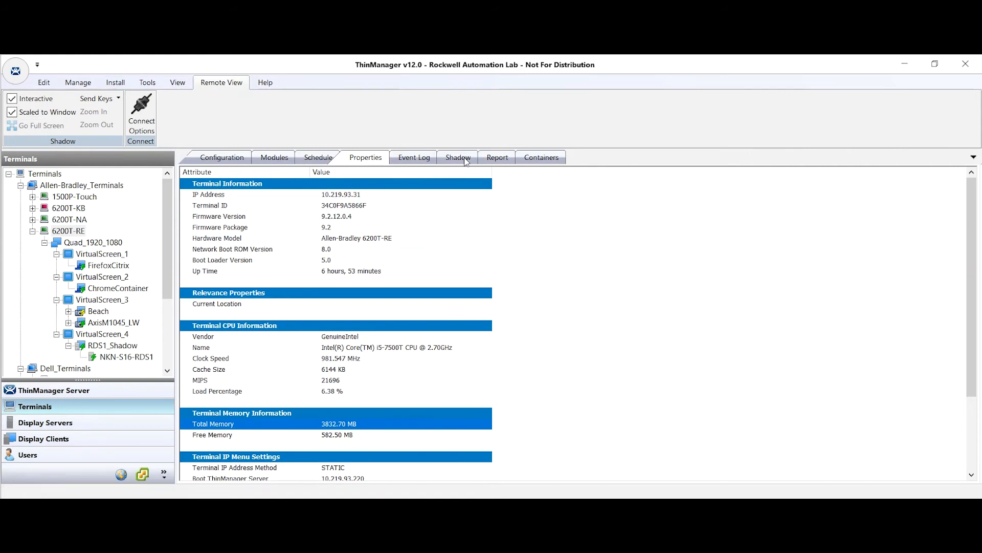
mouse_move(793, 192)
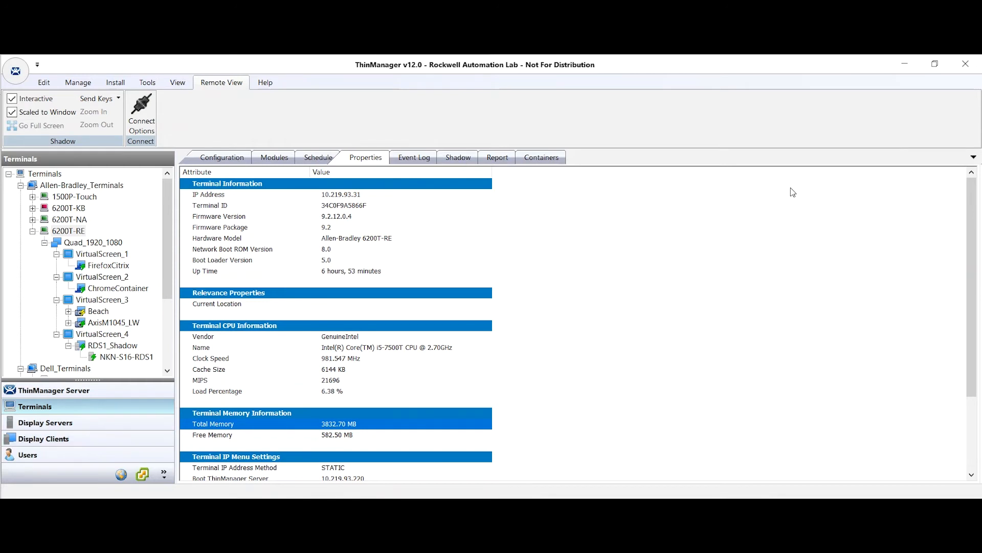
mouse_move(349, 86)
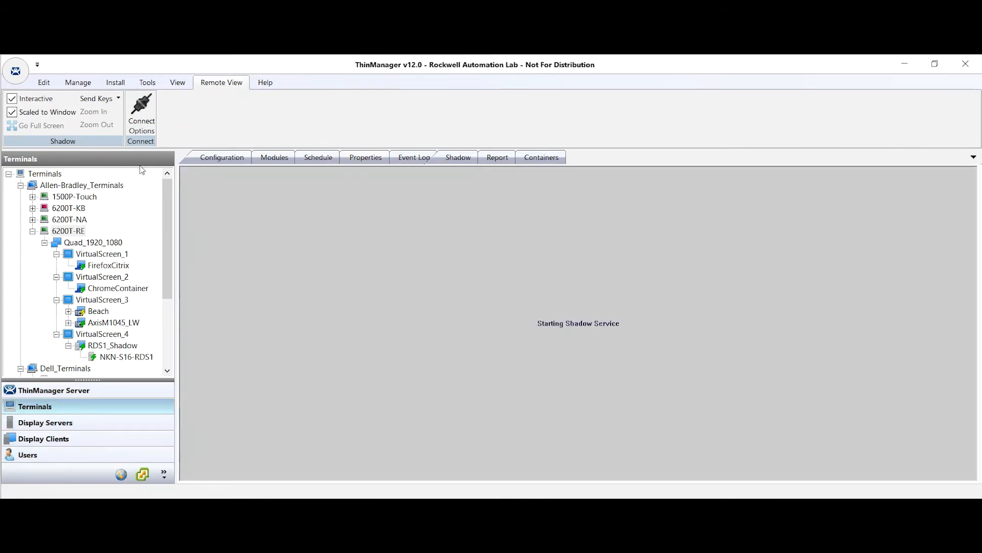
Step: Shadow terminal 6200T-RE full screen and log the Citrix quad into the RA Application Portal
left_click(458, 157)
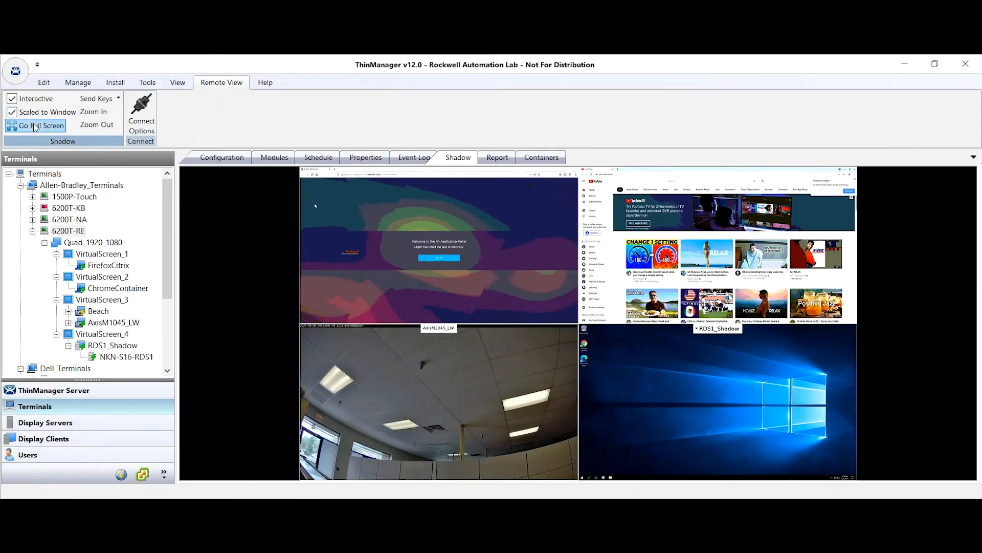
left_click(42, 125)
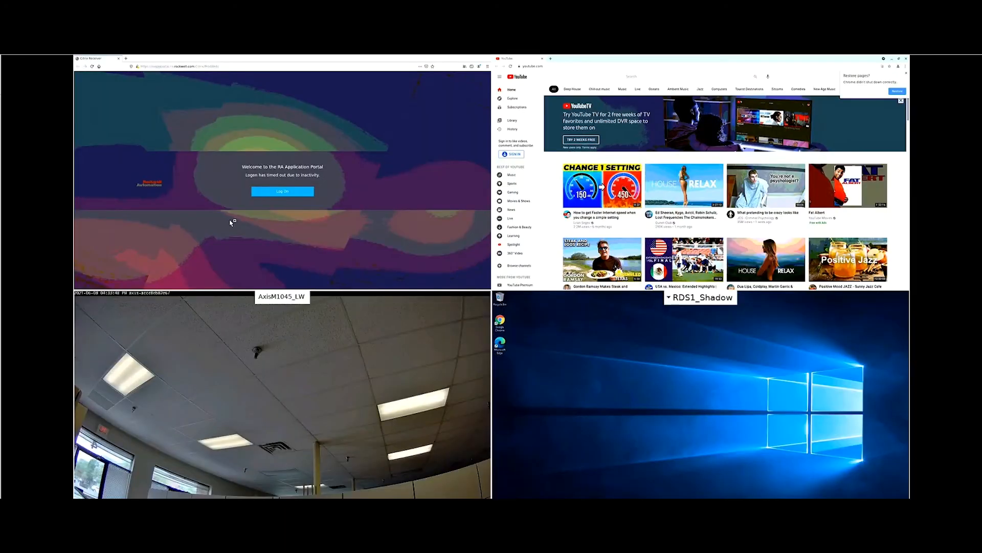
mouse_move(313, 130)
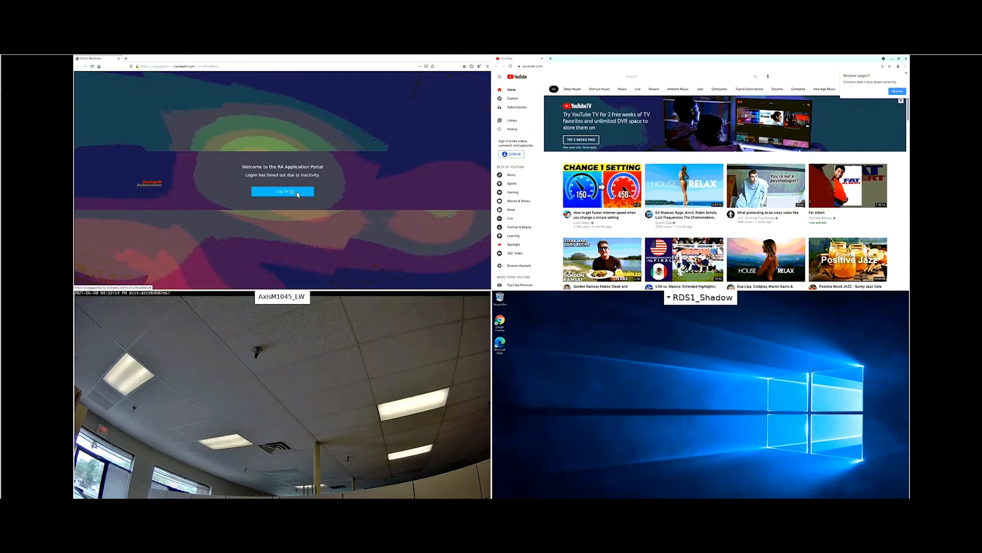
left_click(282, 191)
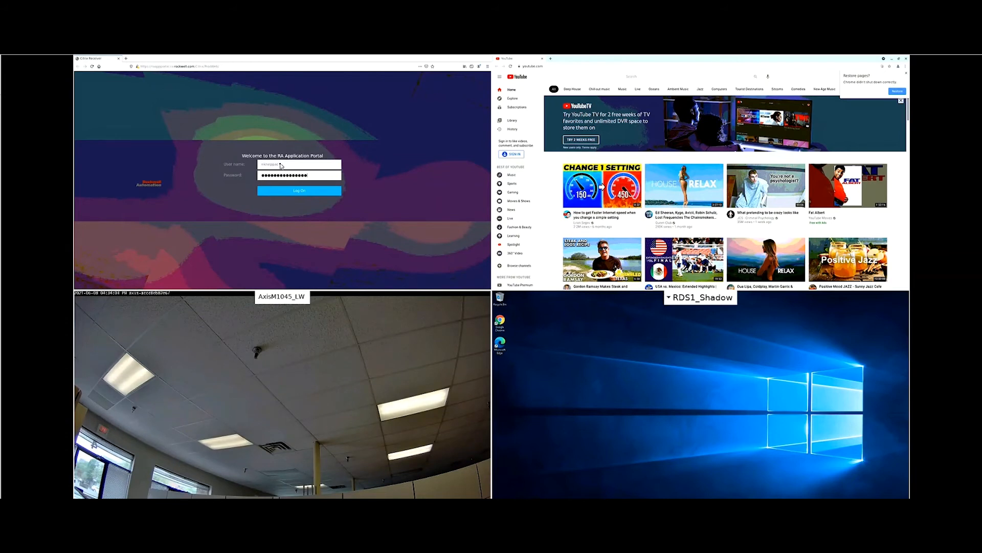
left_click(299, 191)
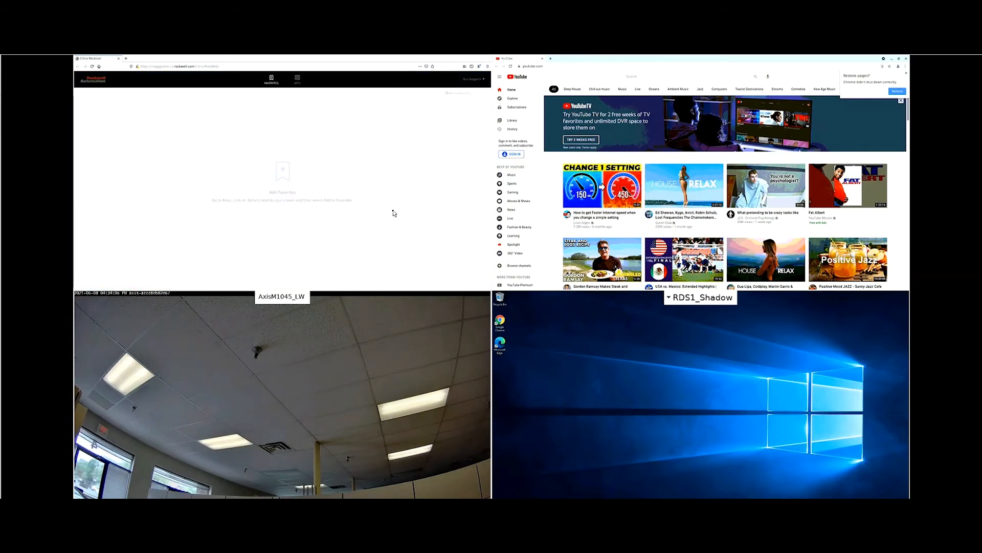
Step: Pick a published app from the portal's APPS list and accept the Save File prompt
left_click(296, 78)
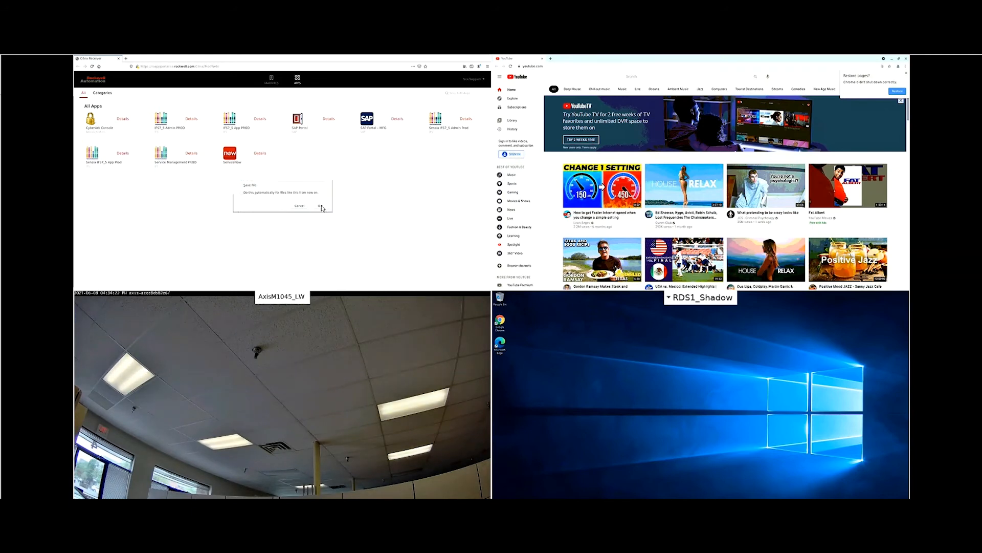
left_click(321, 206)
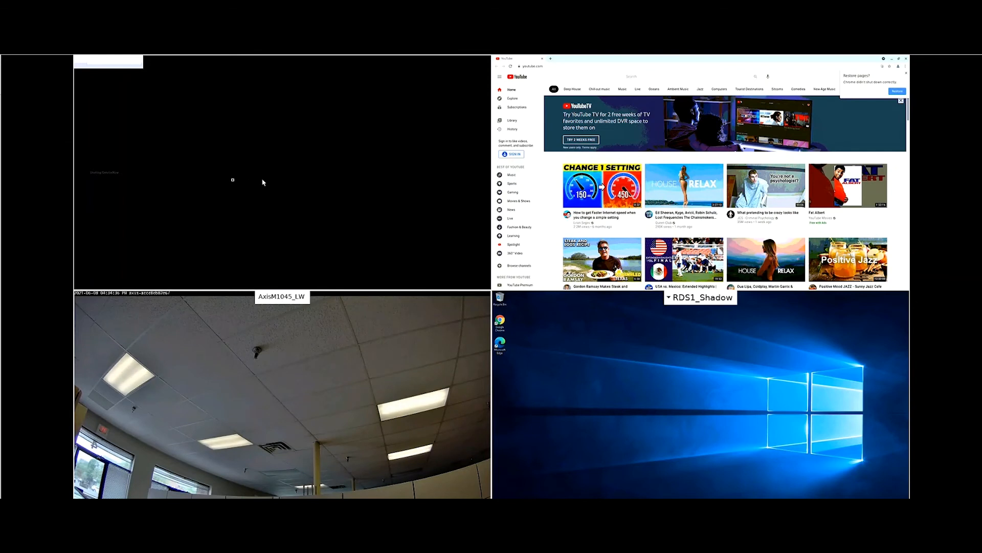
mouse_move(387, 236)
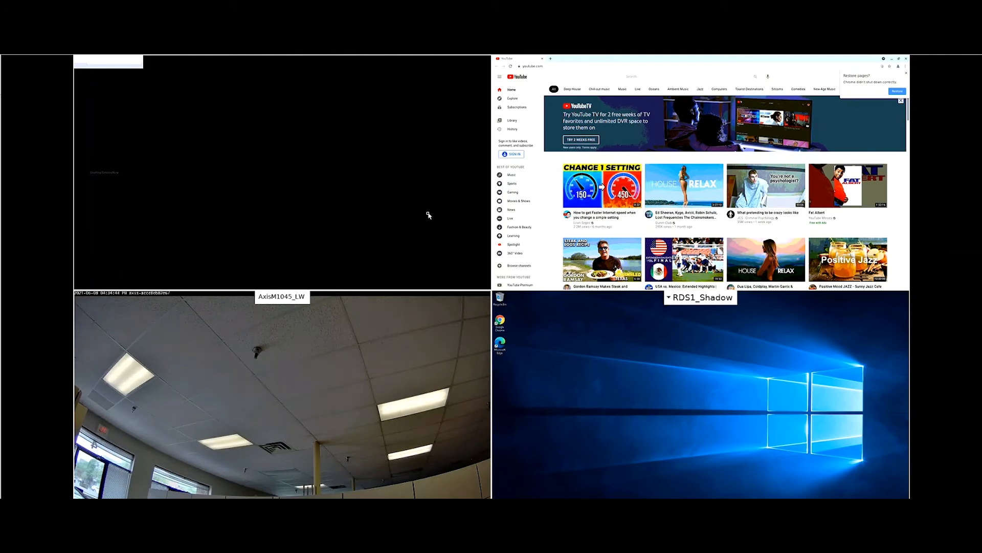
mouse_move(647, 80)
type("thinmanager")
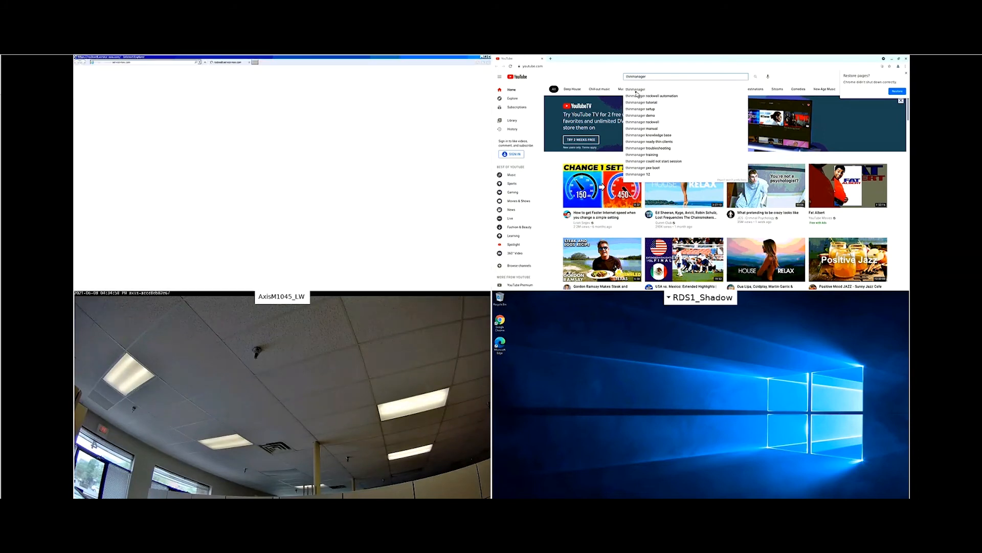
Step: Play the ThinManager channel's ThinManager.com playlist full screen in the YouTube quad after searching 'thinmanager'
key("Return")
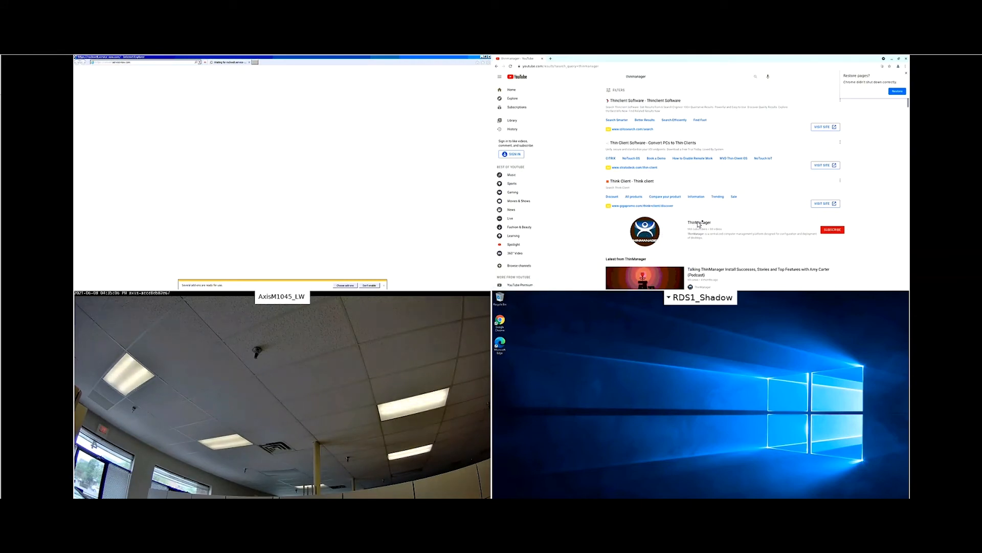
left_click(700, 223)
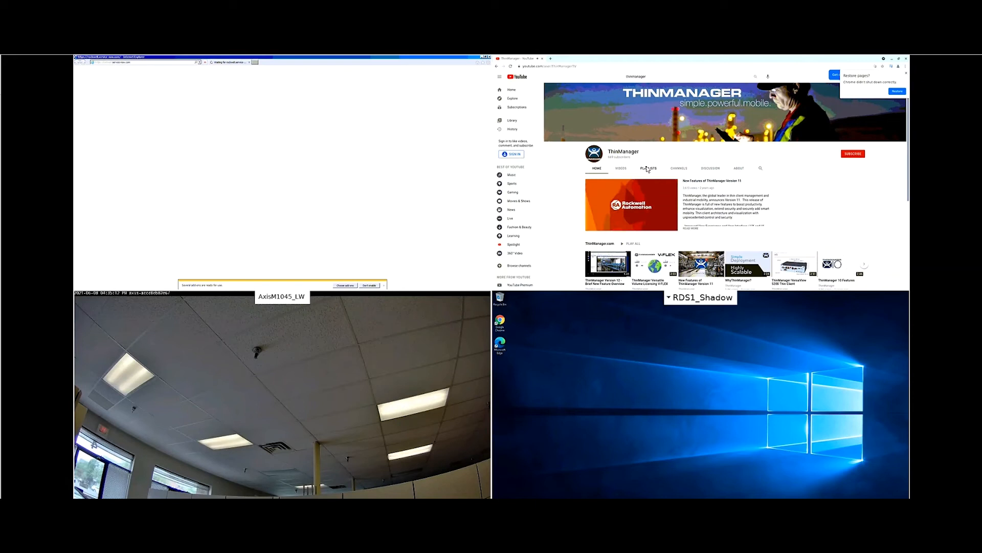
left_click(649, 168)
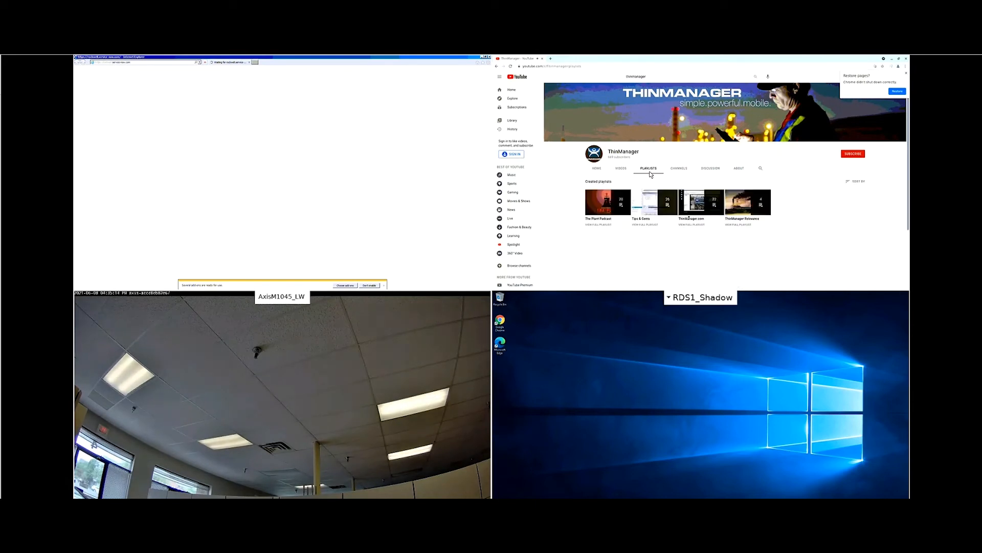
mouse_move(701, 203)
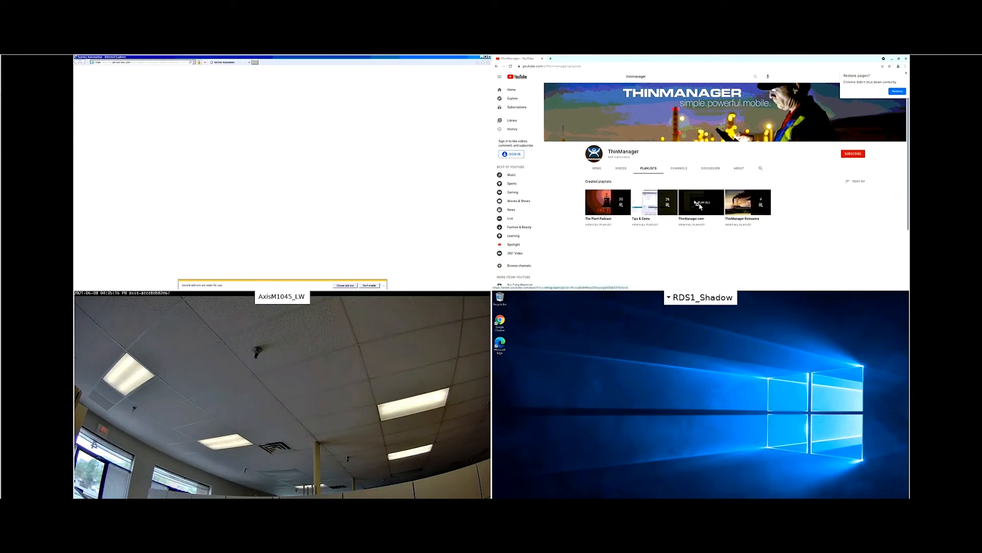
left_click(693, 201)
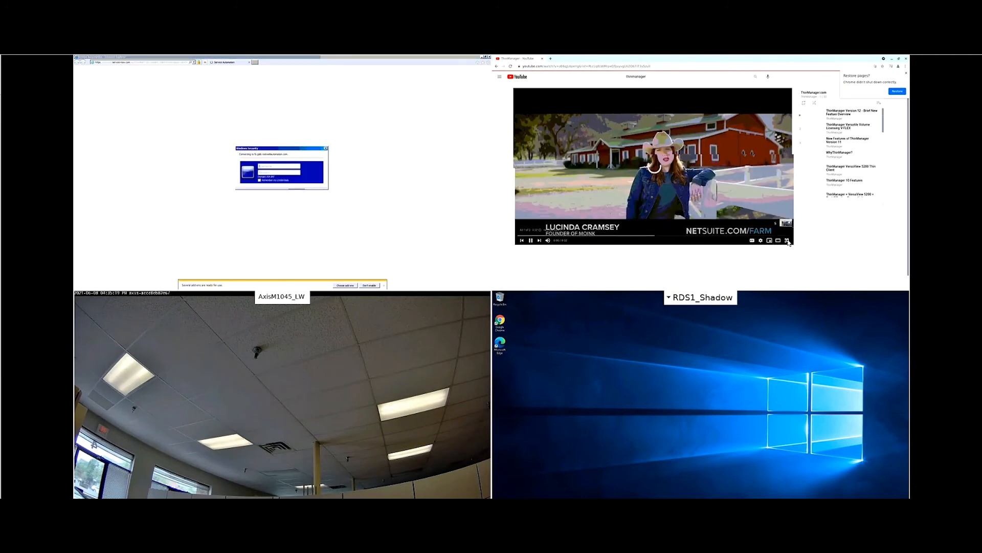
left_click(787, 241)
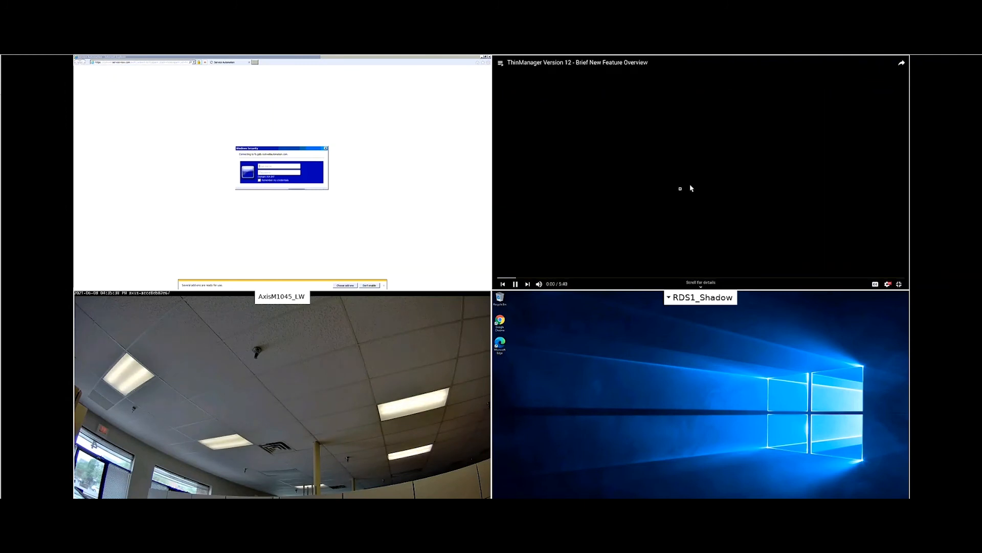
Step: Finish the app launch so the Rockwell IT portal opens in the Citrix quad
left_click(515, 284)
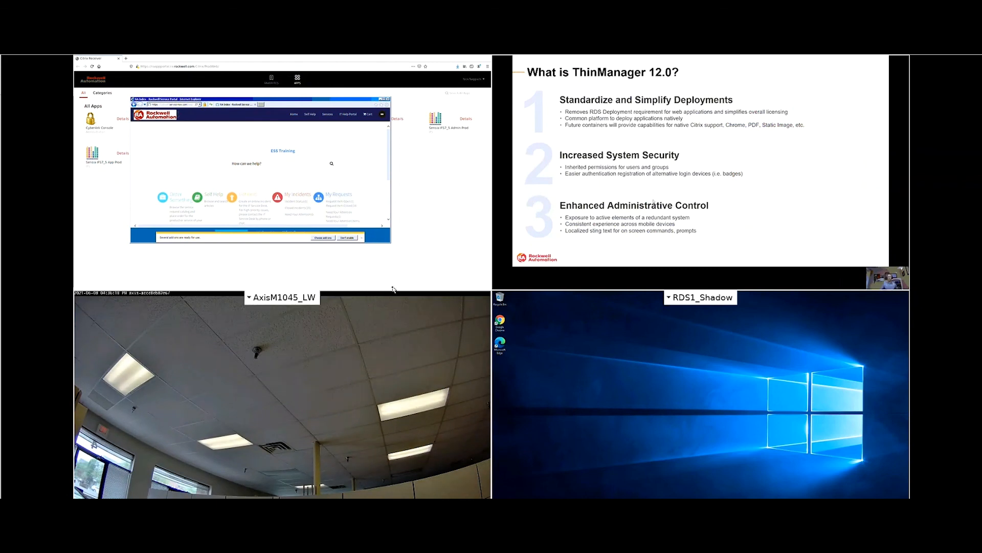
mouse_move(347, 257)
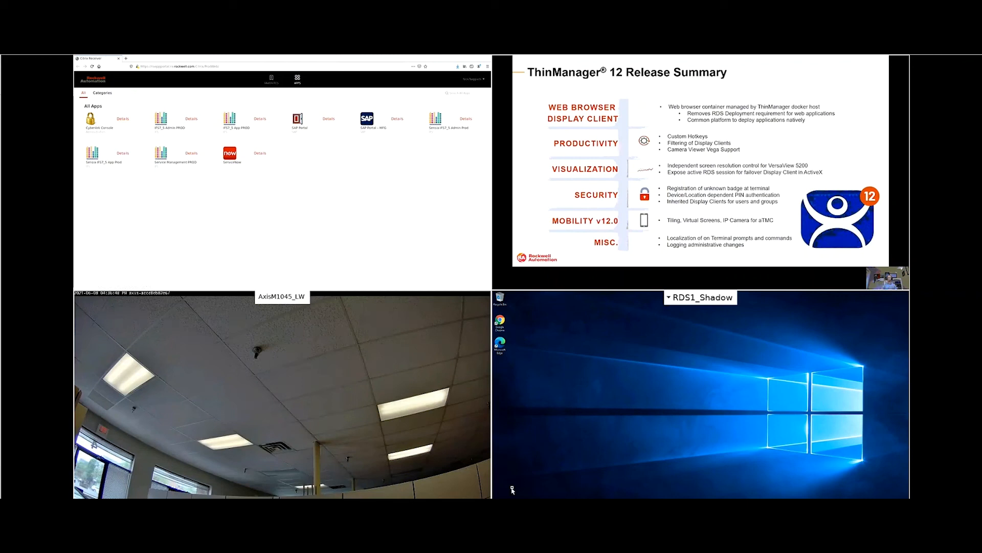
mouse_move(506, 337)
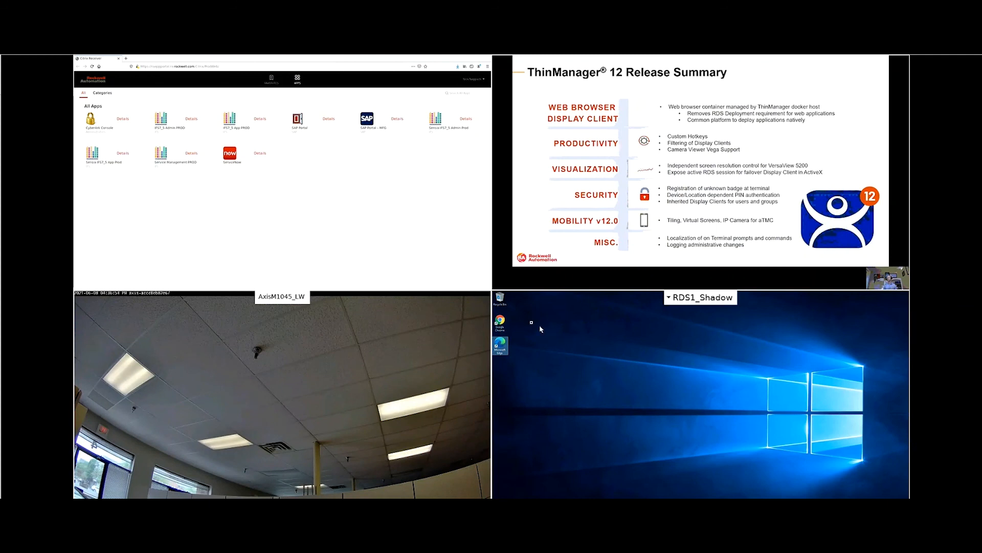
mouse_move(590, 343)
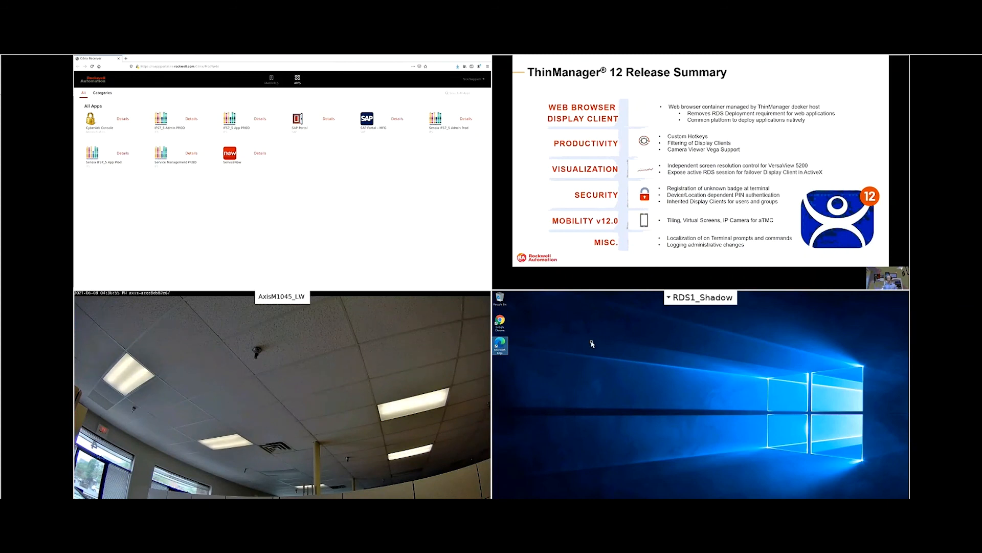
mouse_move(508, 344)
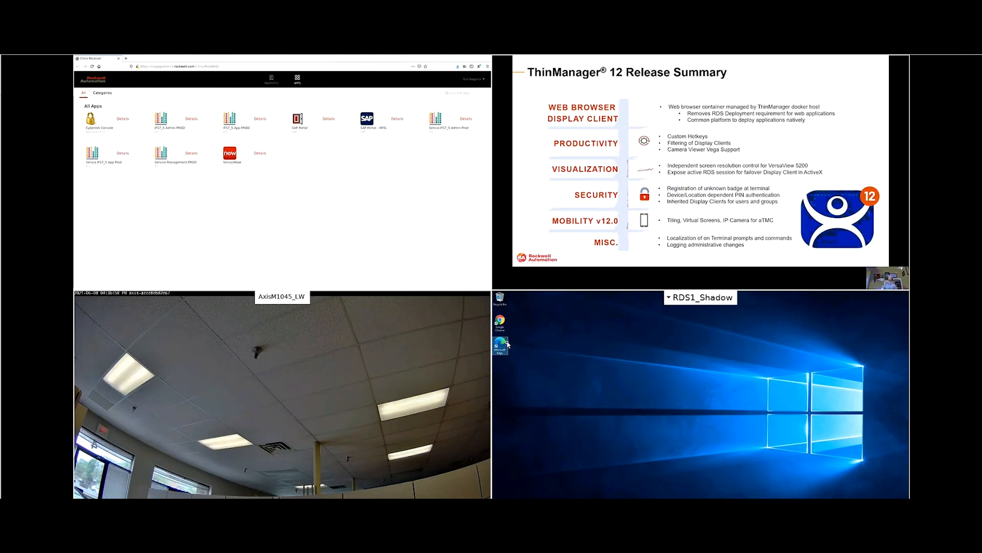
mouse_move(575, 370)
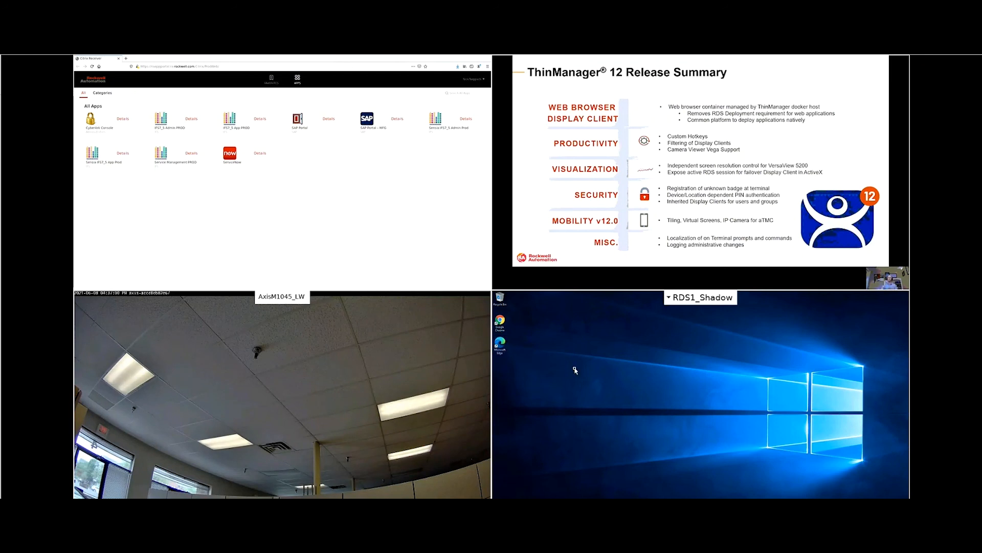